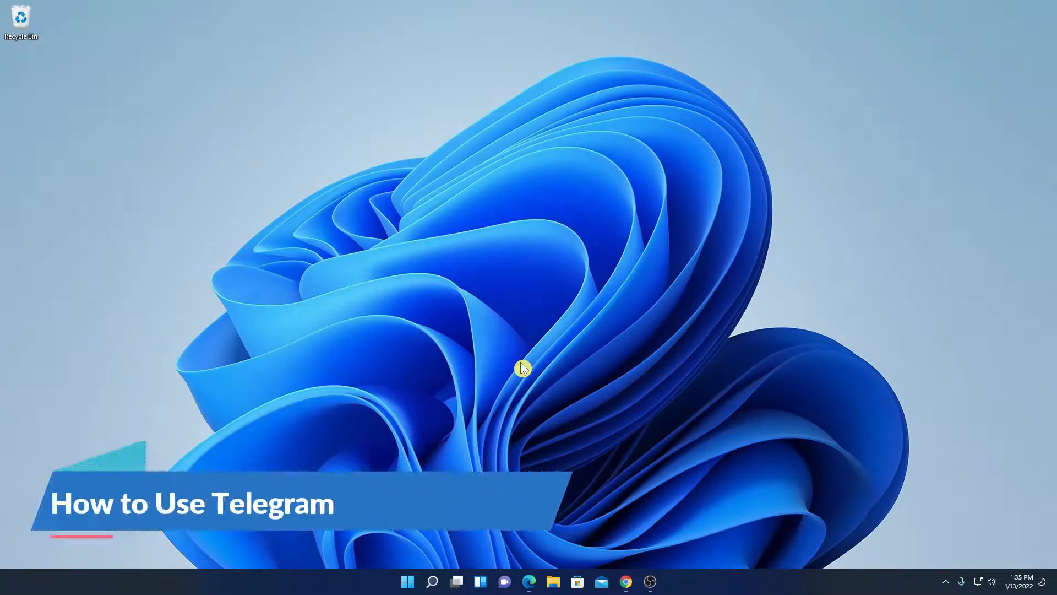
Search Google for "telegram web" from the Chrome address bar.
{"action": "type", "text": "on Windows 11"}
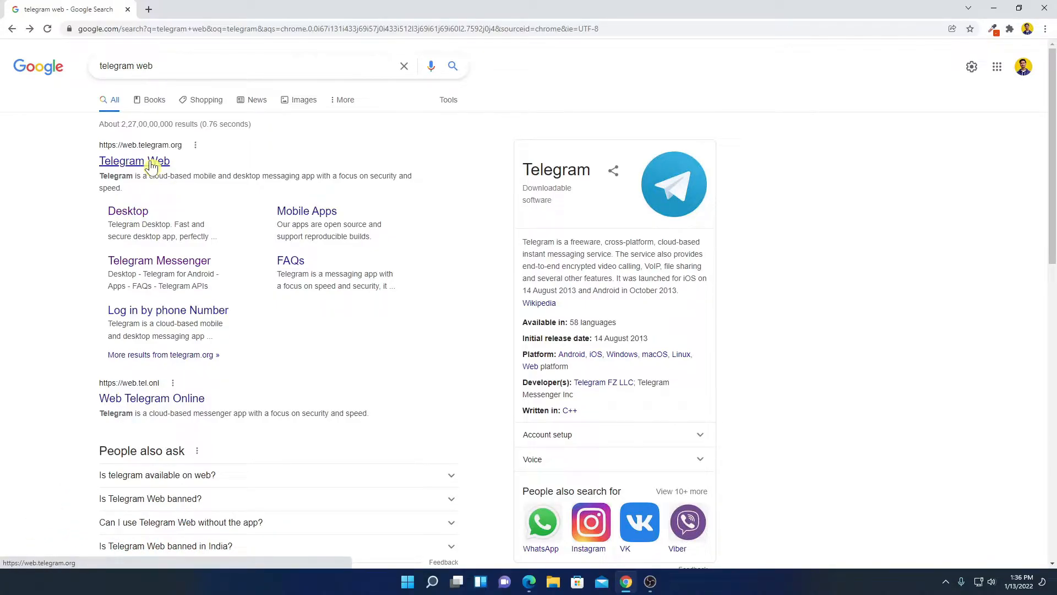
Go to telegram.org from the results and scroll to the PC/Linux and macOS app links.
{"action": "left_click", "coordinate": [133, 161]}
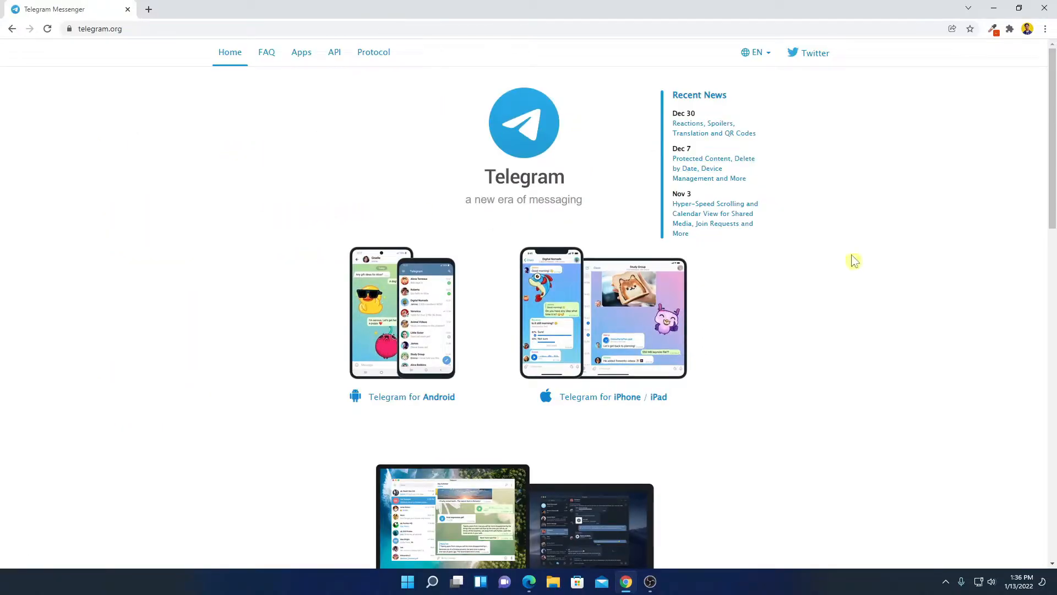
{"action": "scroll", "scroll_direction": "down", "scroll_amount": 3}
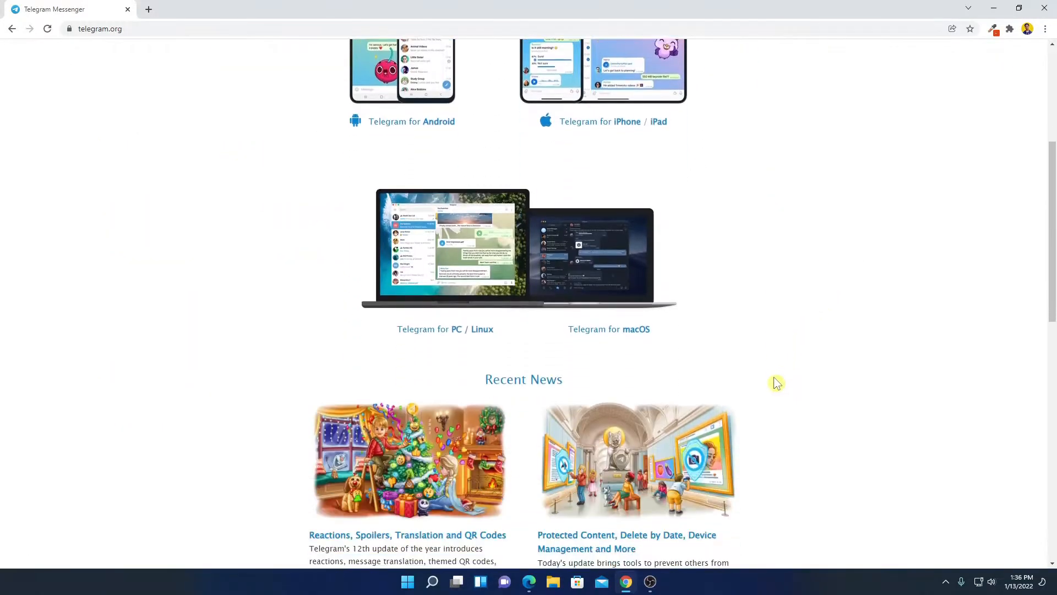
{"action": "scroll", "scroll_direction": "up", "scroll_amount": 3}
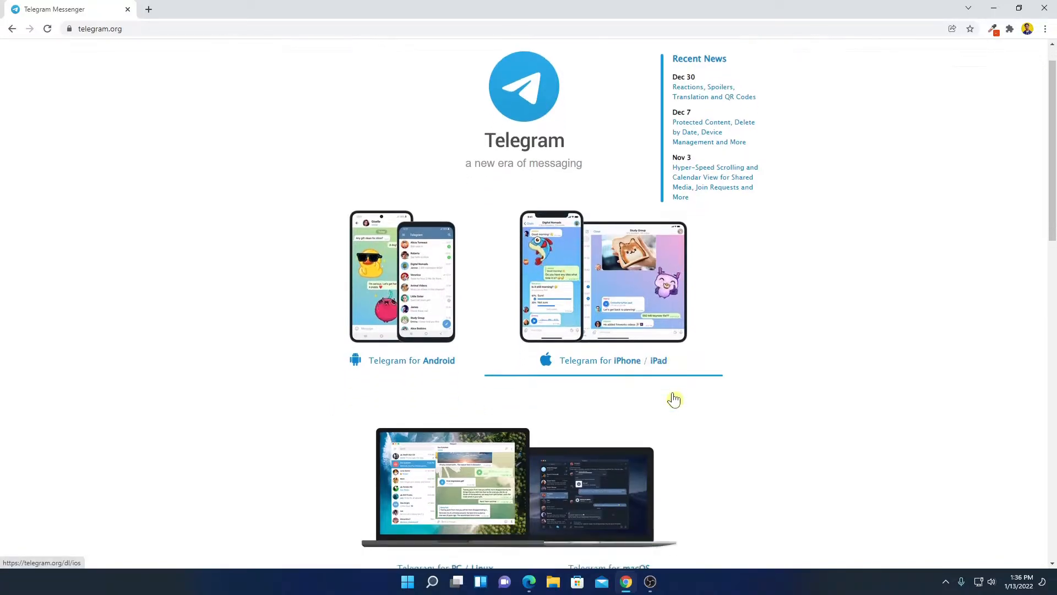
{"action": "scroll", "scroll_direction": "down", "scroll_amount": 3}
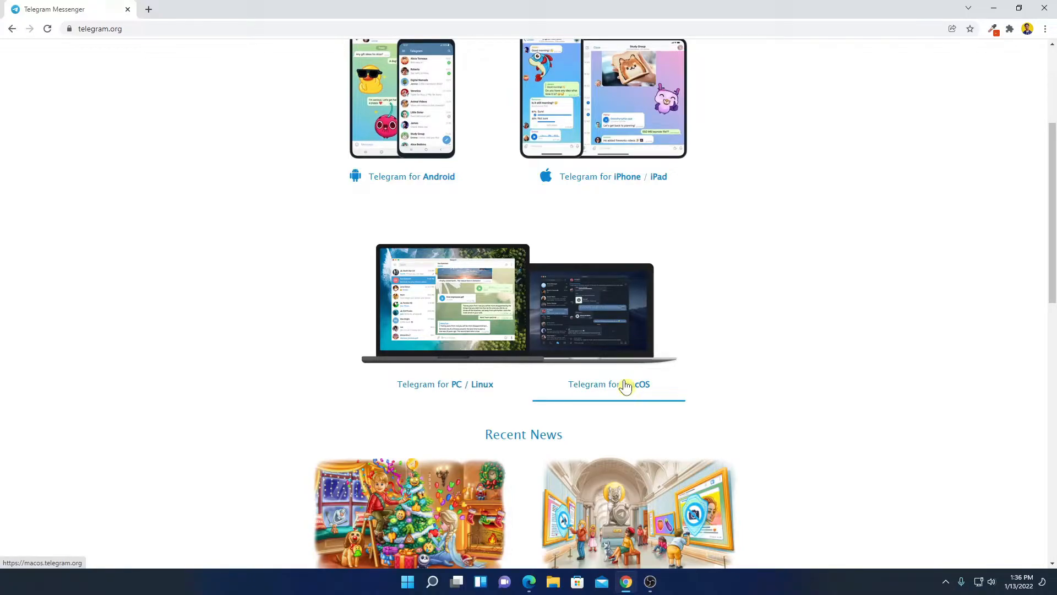
{"action": "left_click", "coordinate": [431, 392]}
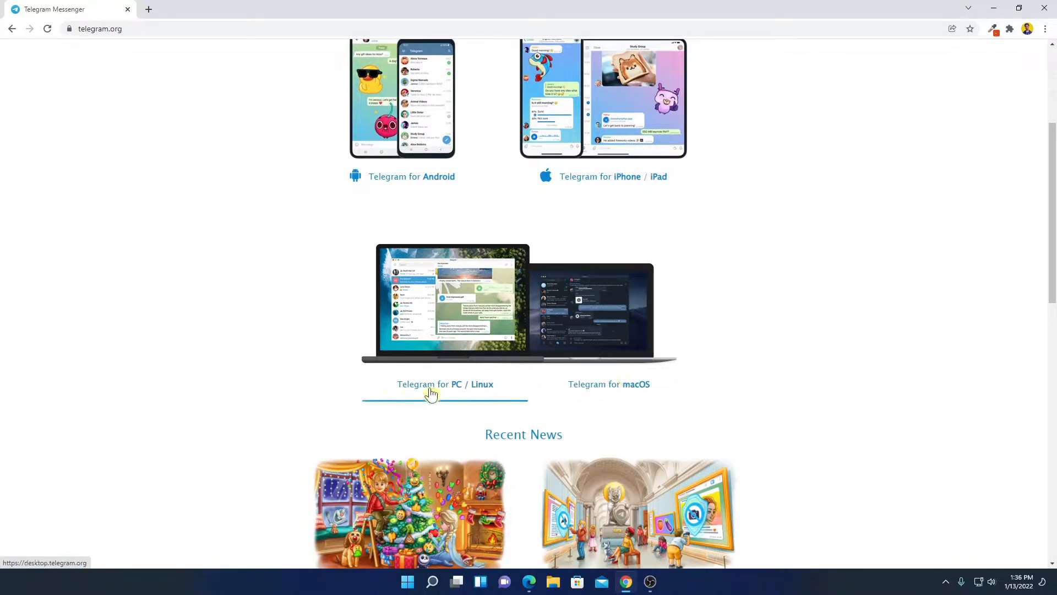
Download the Telegram for Windows x64 installer tsetup-x64.3.4.3.exe from the PC/Linux page.
{"action": "left_click", "coordinate": [432, 383]}
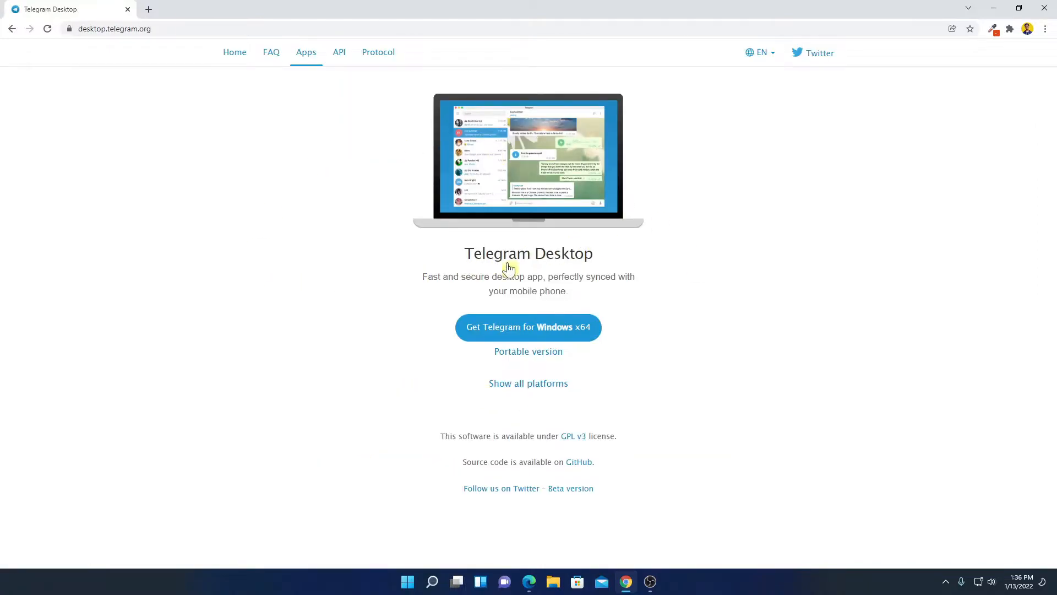
{"action": "mouse_move", "coordinate": [461, 344]}
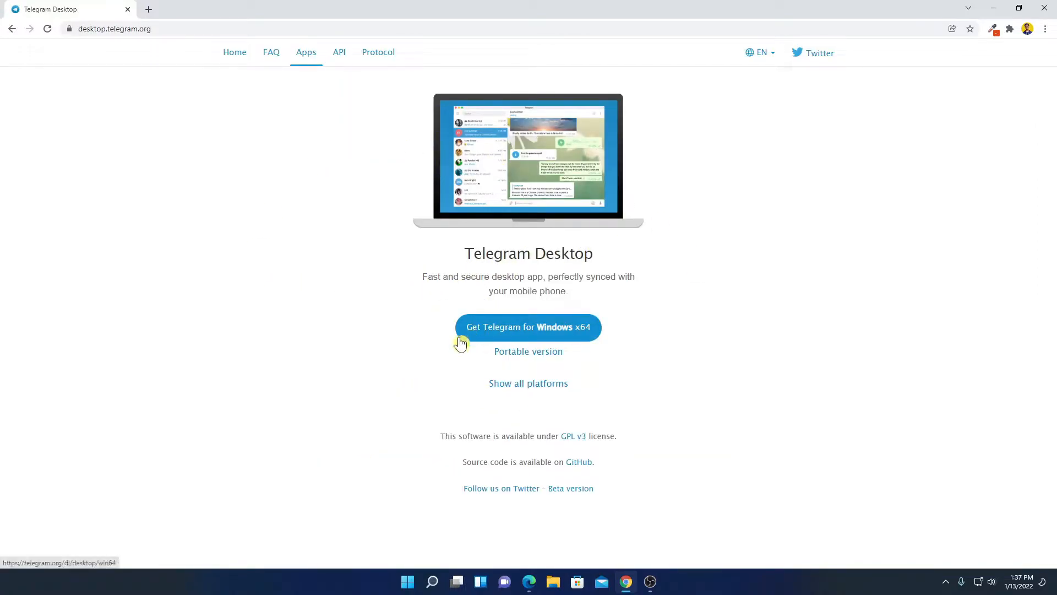
{"action": "mouse_move", "coordinate": [579, 340]}
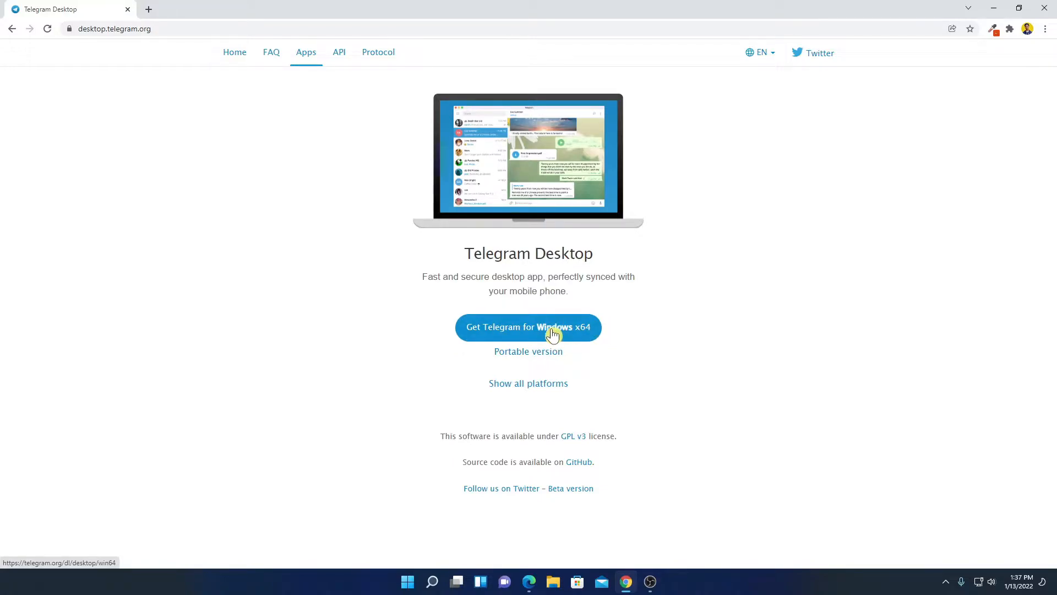
{"action": "left_click", "coordinate": [549, 333]}
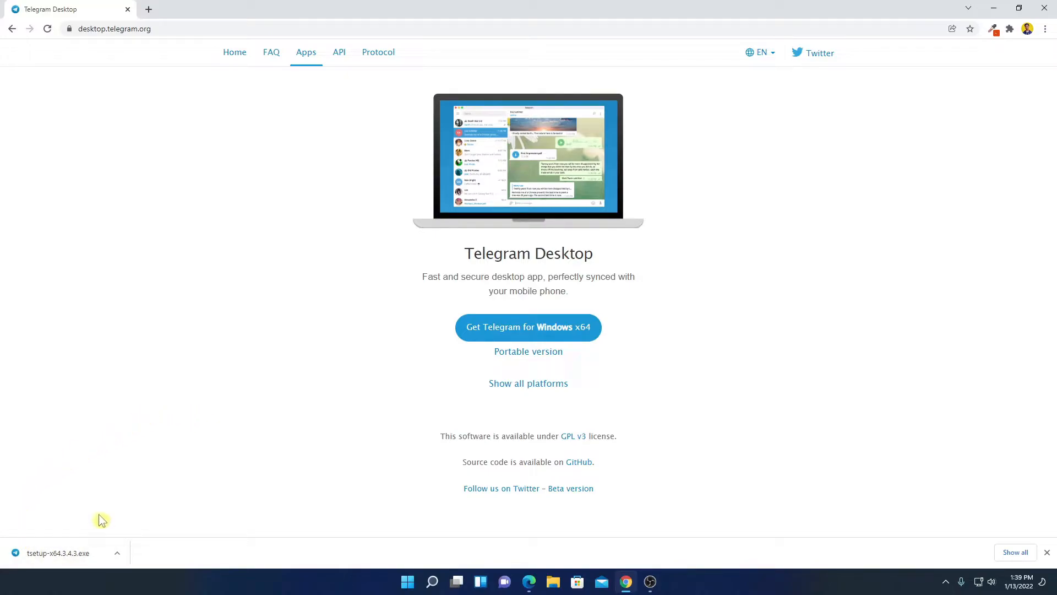
{"action": "left_click", "coordinate": [117, 553]}
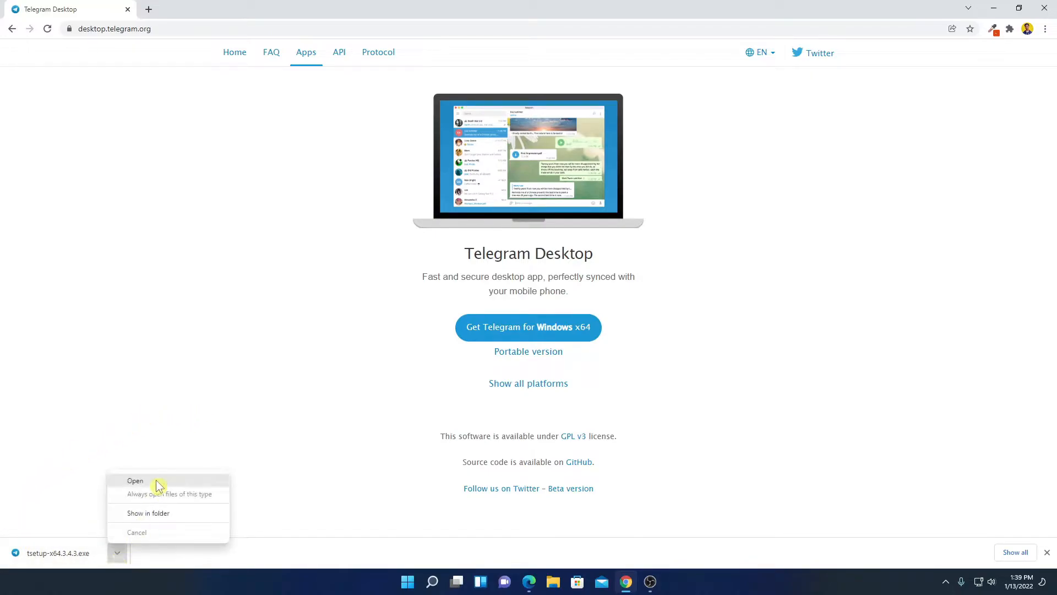
Run the installer with English as setup language and keep the default Roaming AppData install folder.
{"action": "left_click", "coordinate": [136, 480]}
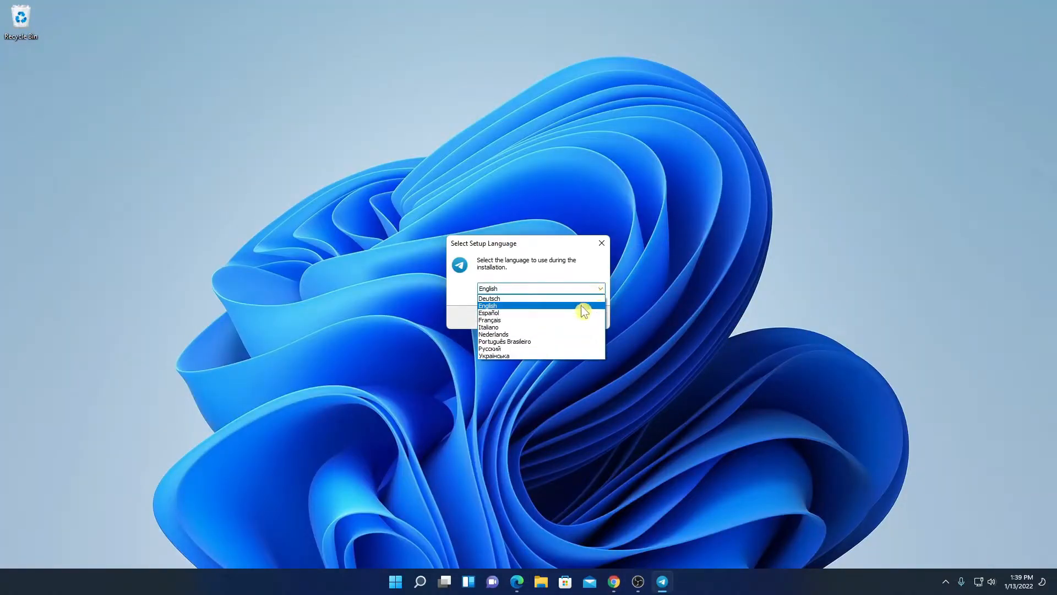
{"action": "left_click", "coordinate": [487, 306]}
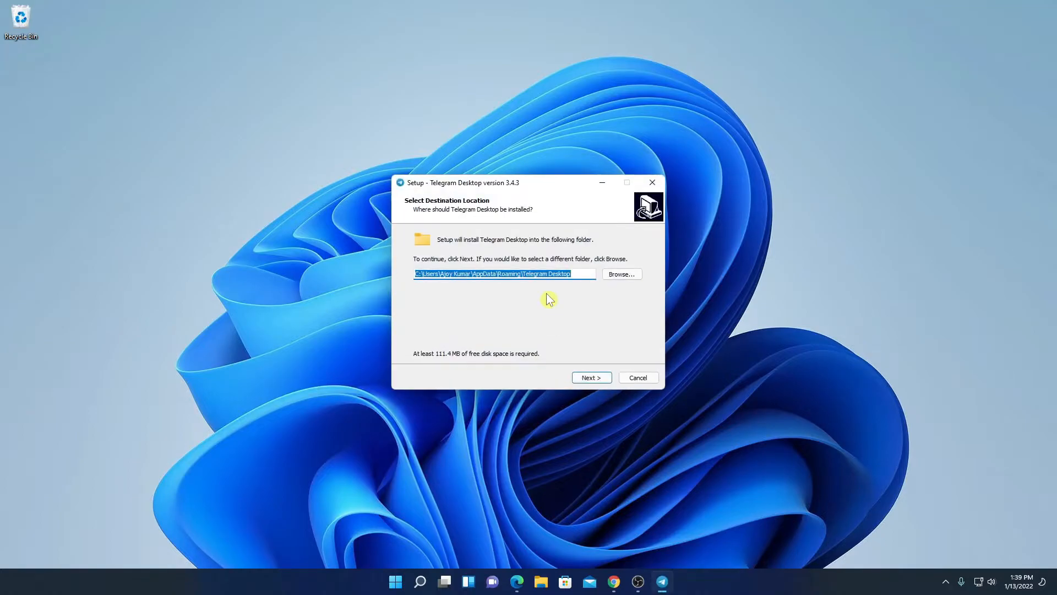
{"action": "mouse_move", "coordinate": [570, 299]}
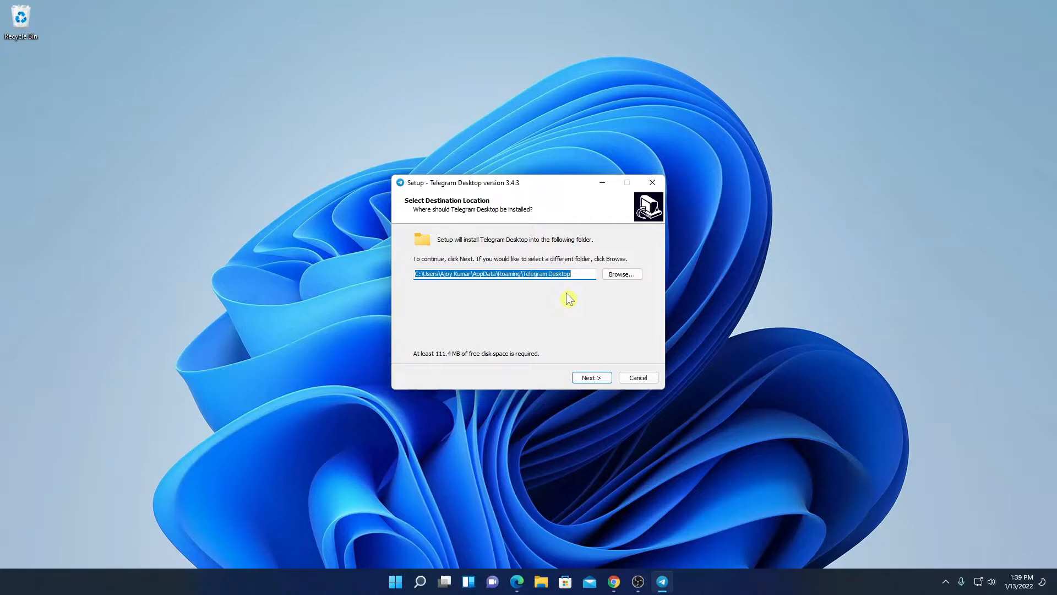
{"action": "mouse_move", "coordinate": [582, 302]}
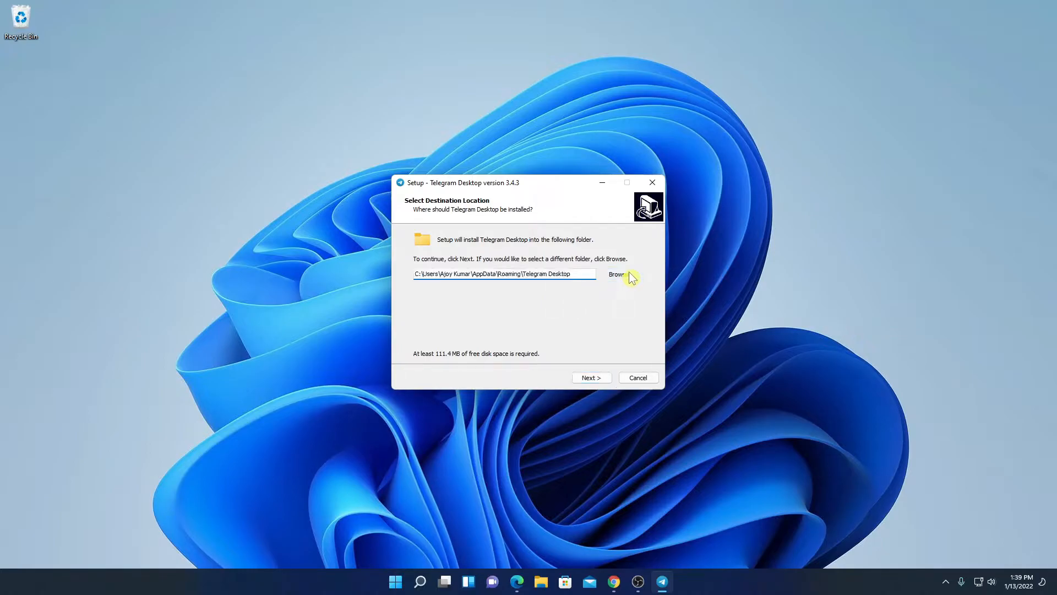
{"action": "left_click", "coordinate": [617, 275]}
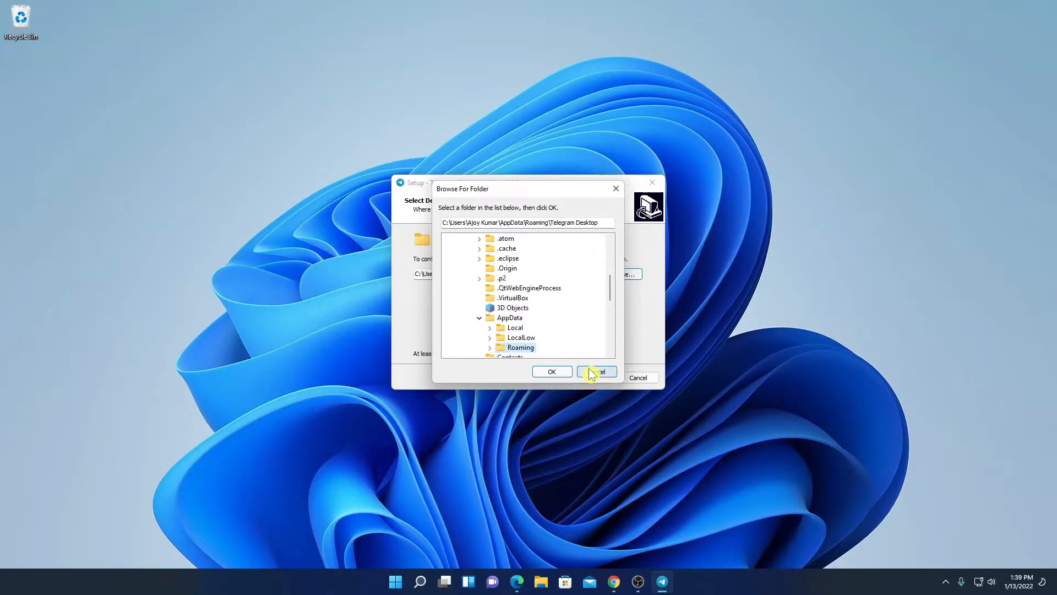
{"action": "left_click", "coordinate": [596, 371]}
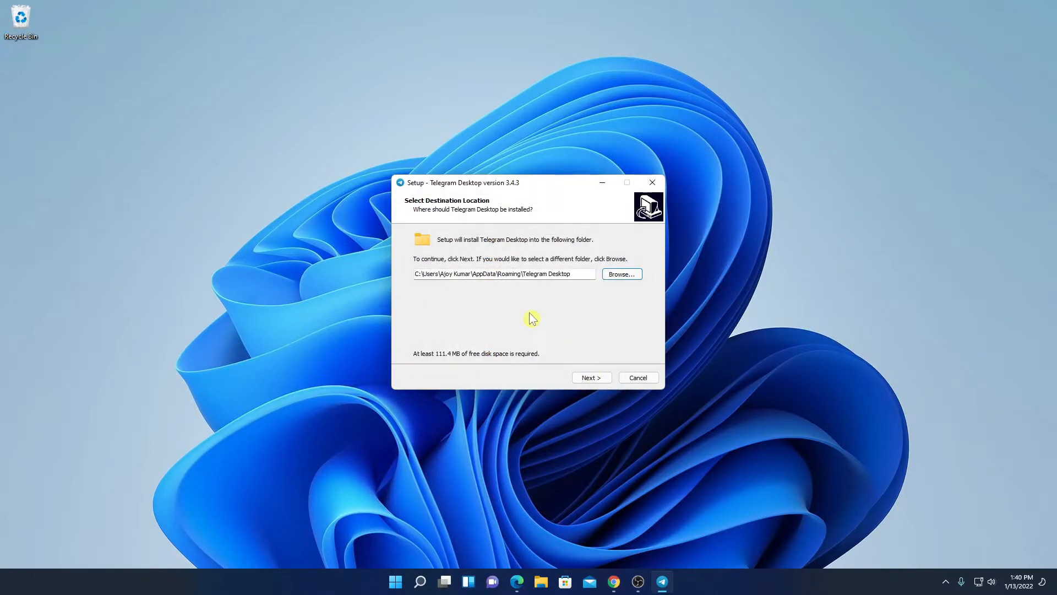
Accept the install folder and Telegram Desktop Start Menu folder, keep the desktop shortcut, reach Ready to Install.
{"action": "left_click", "coordinate": [591, 377]}
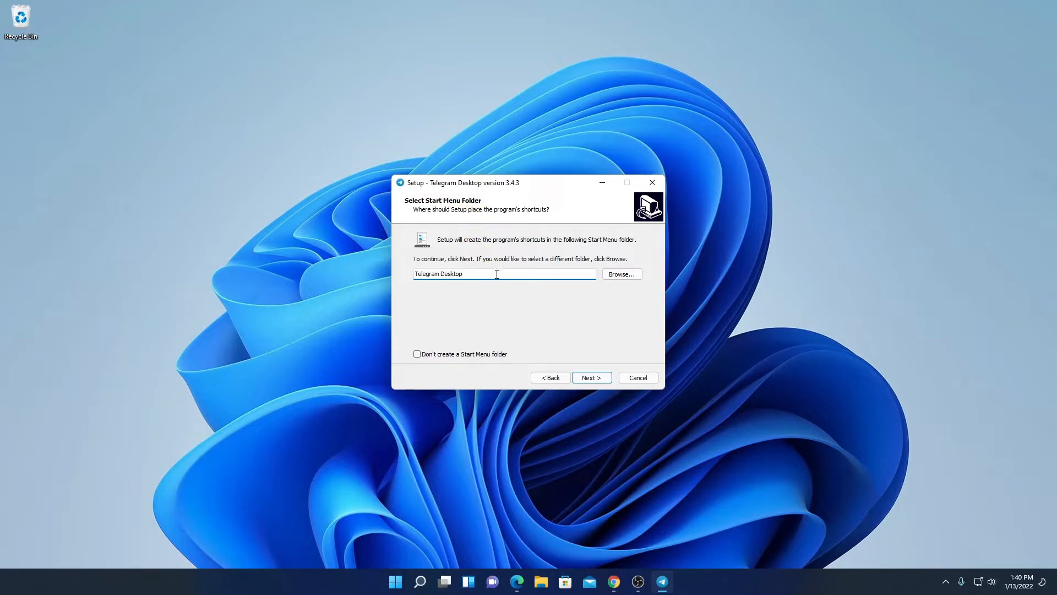
{"action": "double_click", "coordinate": [454, 273]}
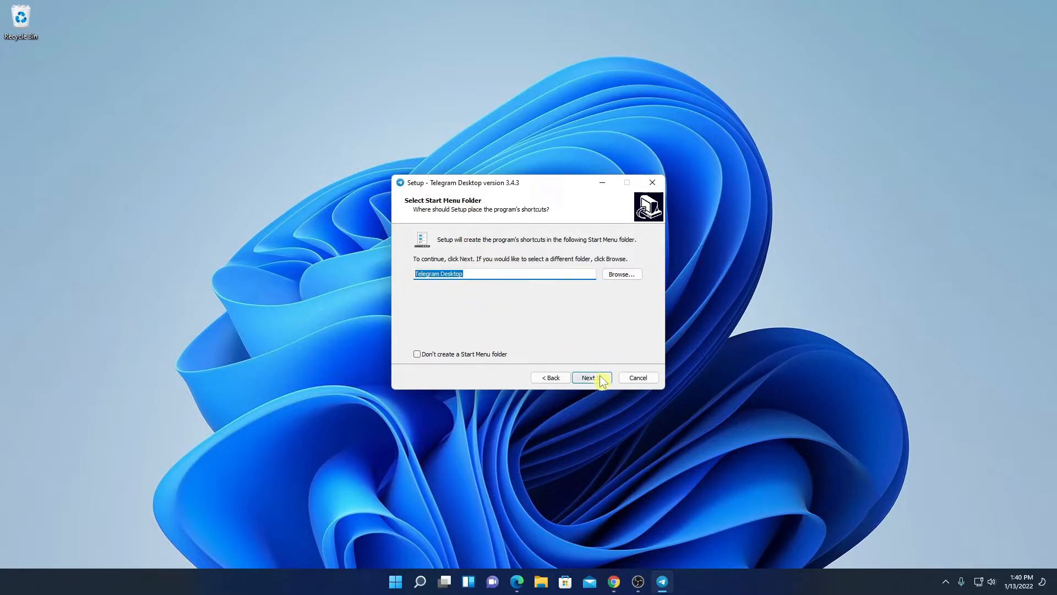
{"action": "left_click", "coordinate": [592, 376]}
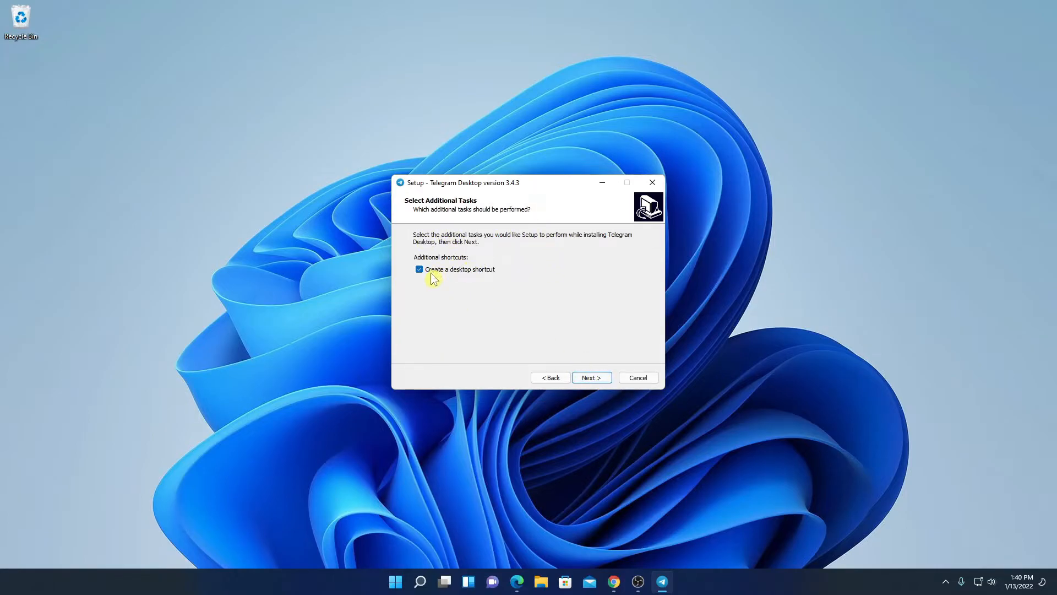
{"action": "left_click", "coordinate": [418, 269]}
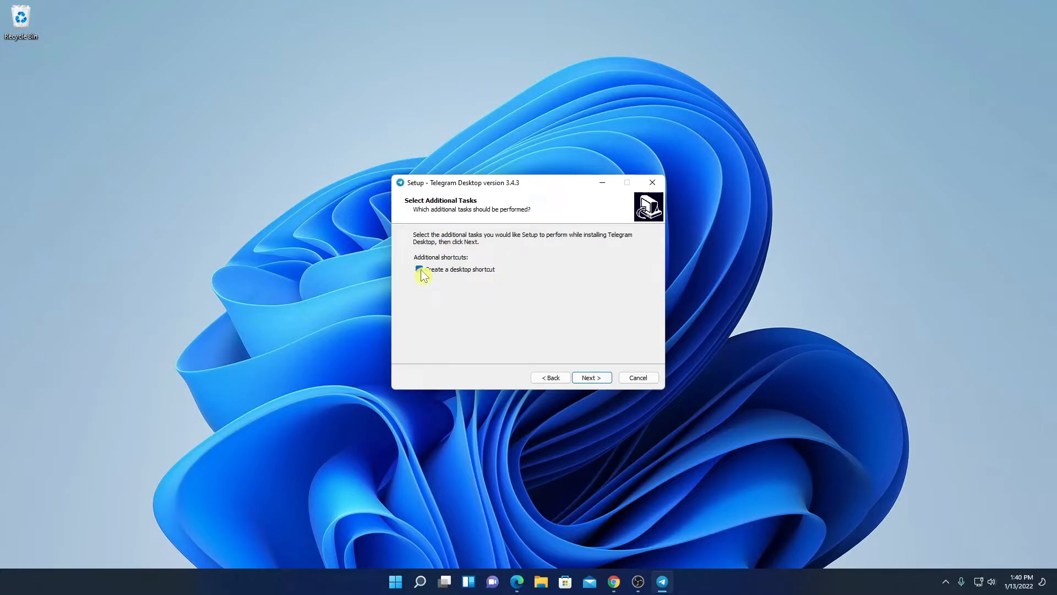
{"action": "left_click", "coordinate": [419, 269]}
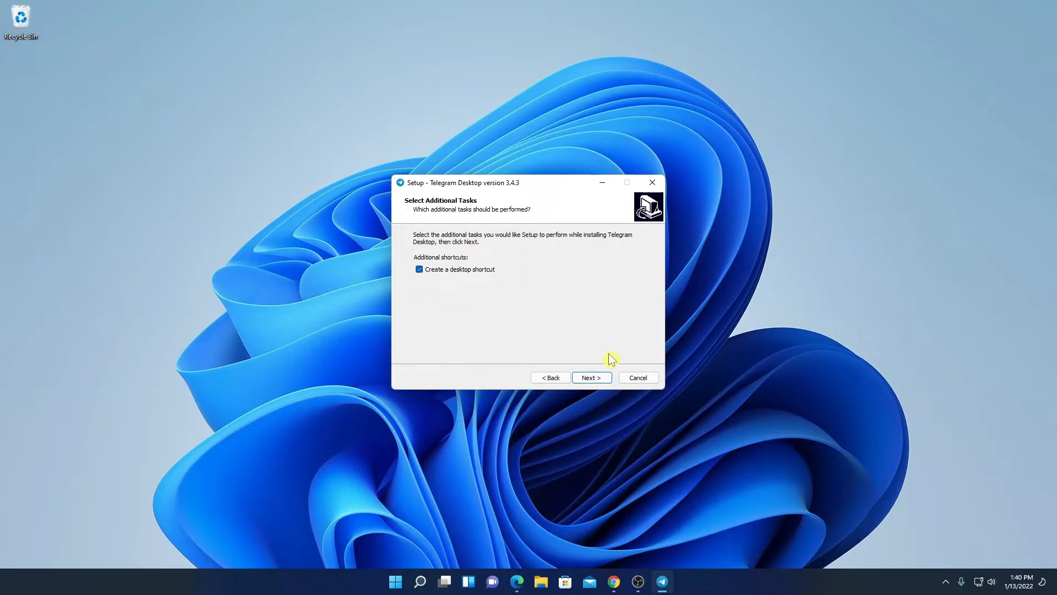
{"action": "left_click", "coordinate": [592, 376]}
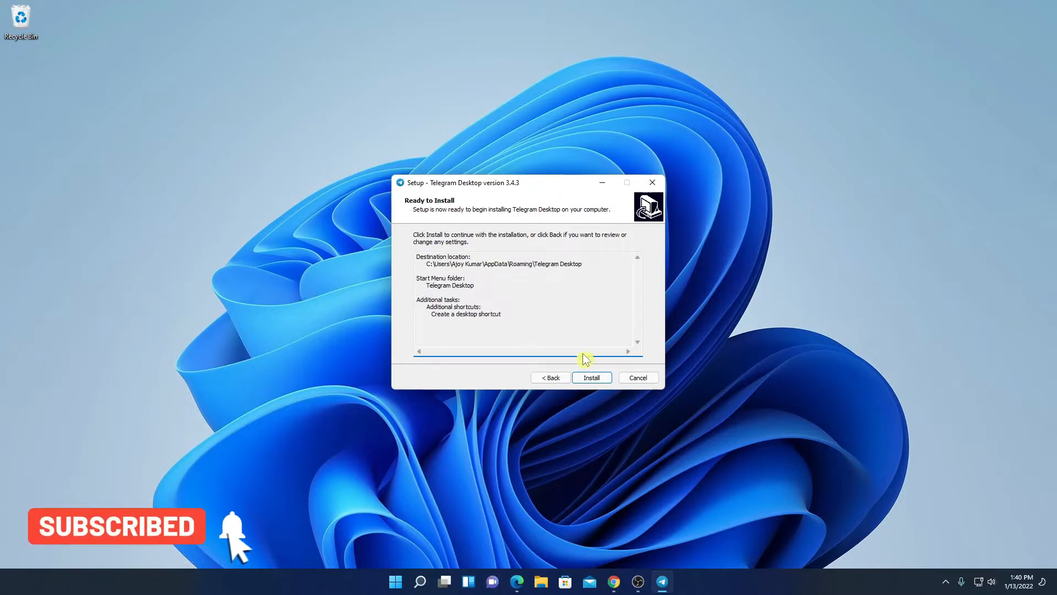
Install Telegram Desktop and finish the wizard without launching Telegram.
{"action": "left_click", "coordinate": [591, 376]}
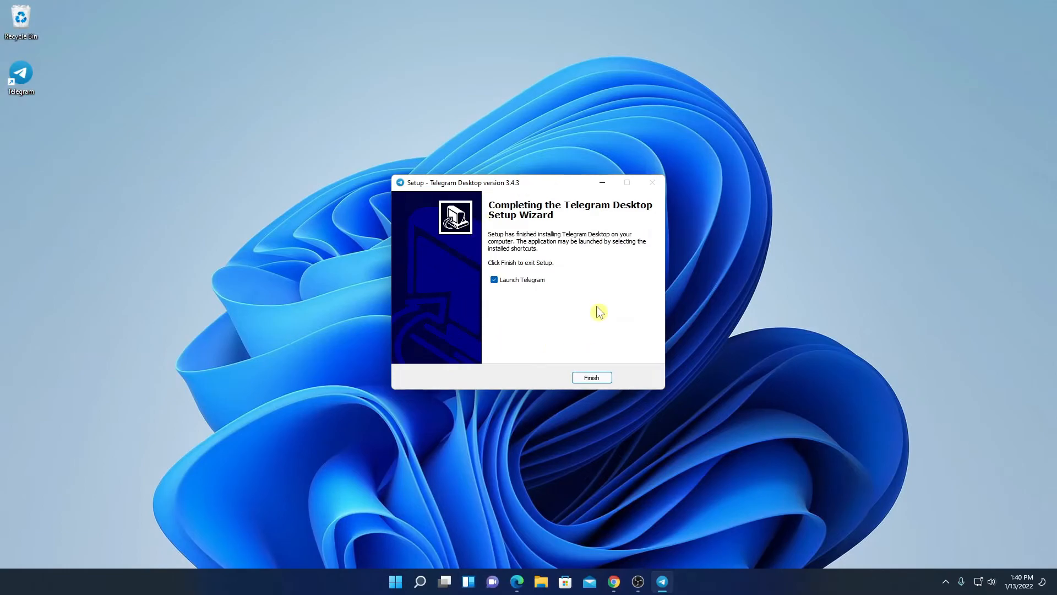
{"action": "mouse_move", "coordinate": [495, 290]}
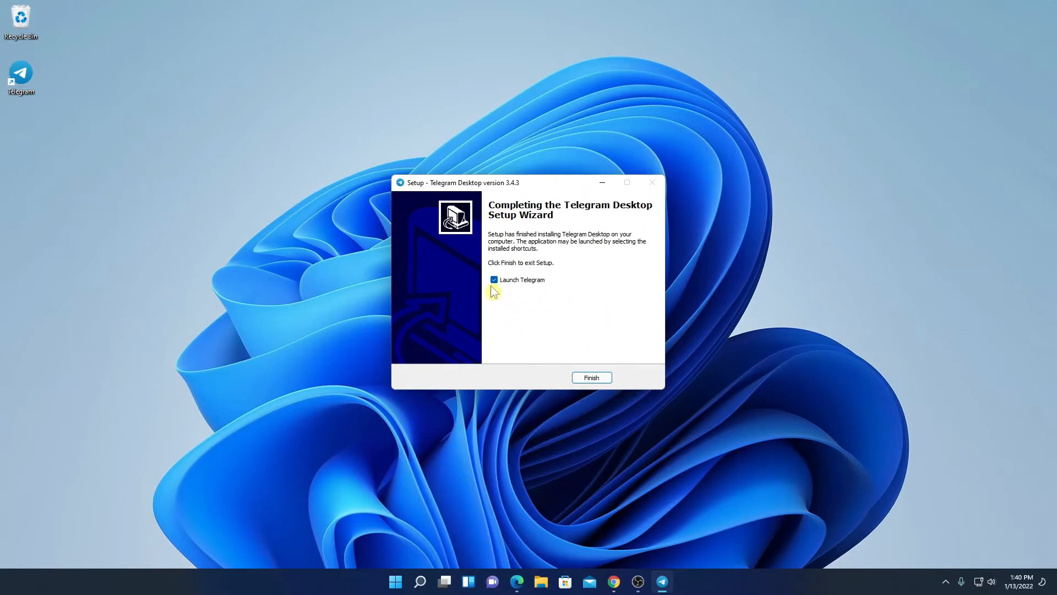
{"action": "left_click", "coordinate": [493, 279]}
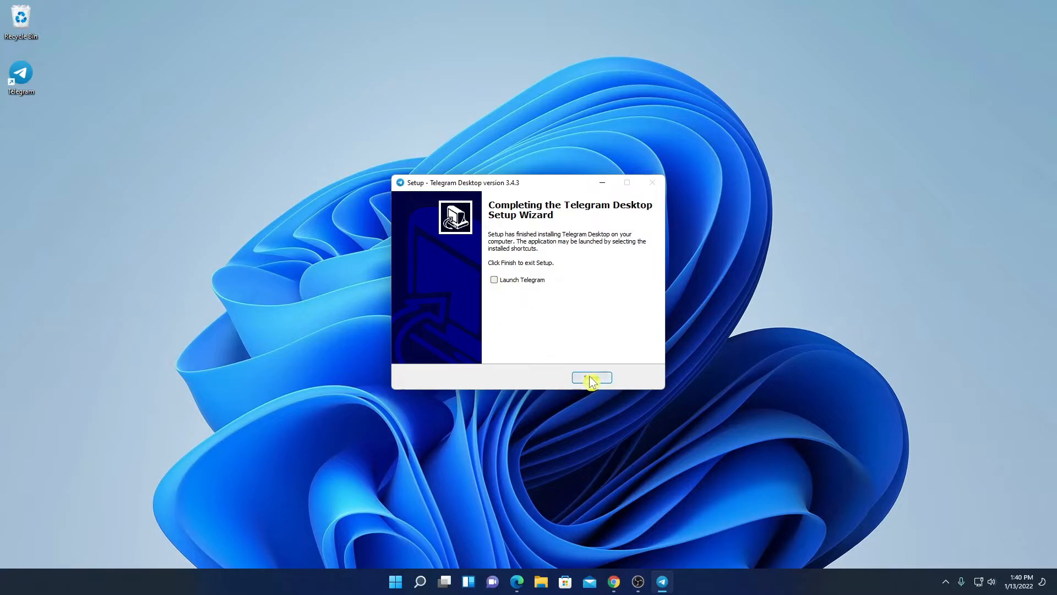
{"action": "left_click", "coordinate": [591, 377]}
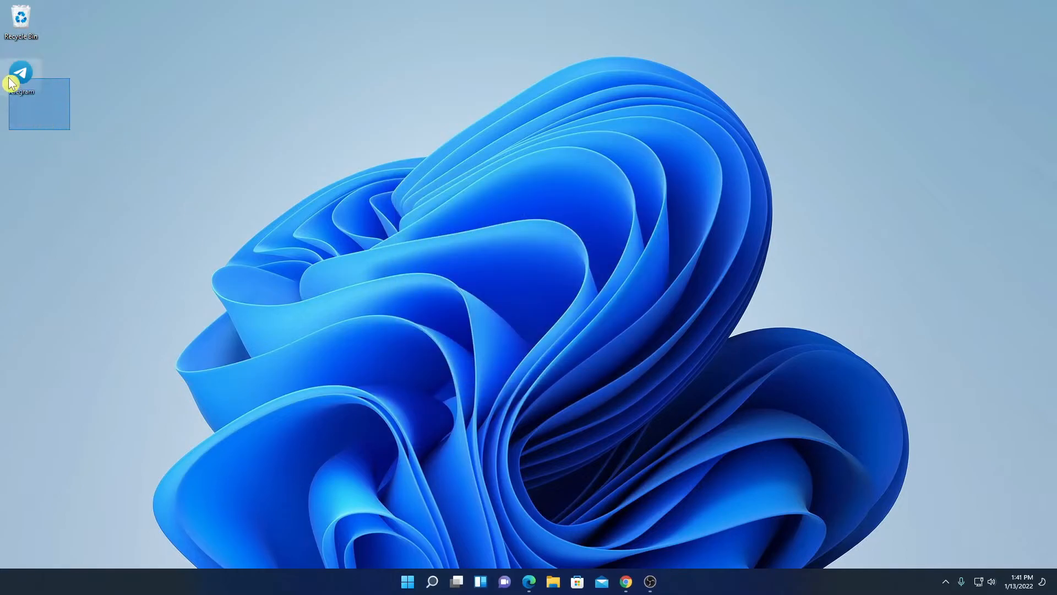
Find Telegram in Windows Search and launch it to its welcome screen.
{"action": "left_click", "coordinate": [43, 99]}
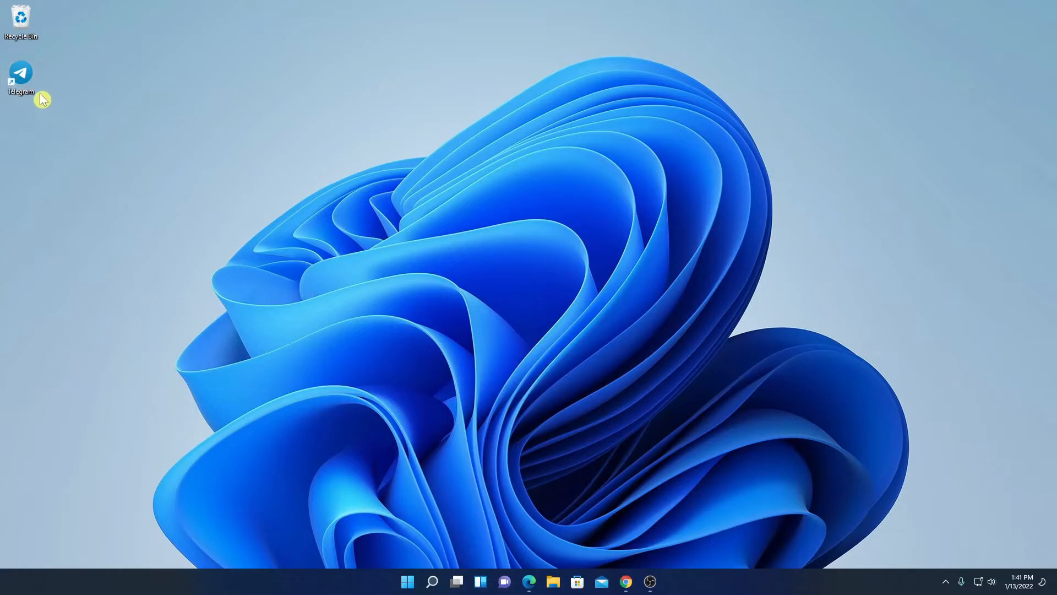
{"action": "mouse_move", "coordinate": [460, 564]}
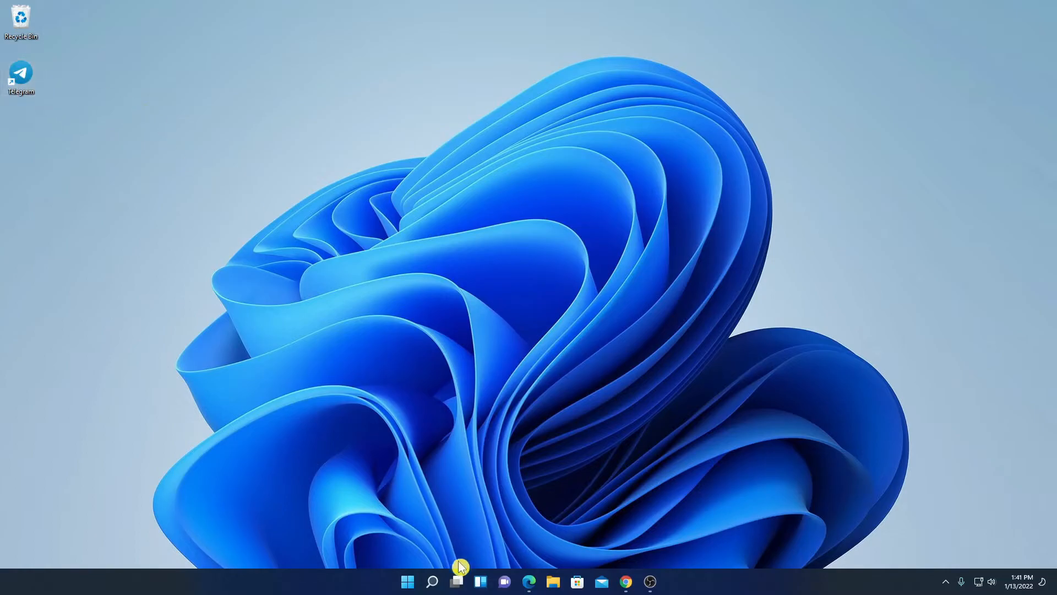
{"action": "left_click", "coordinate": [431, 581]}
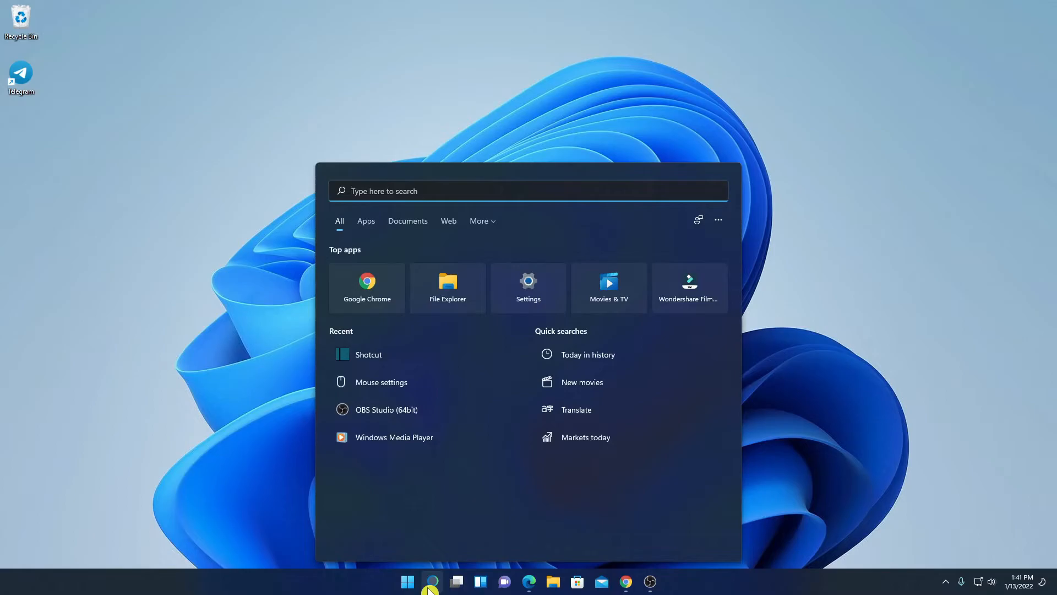
{"action": "type", "text": "telegram"}
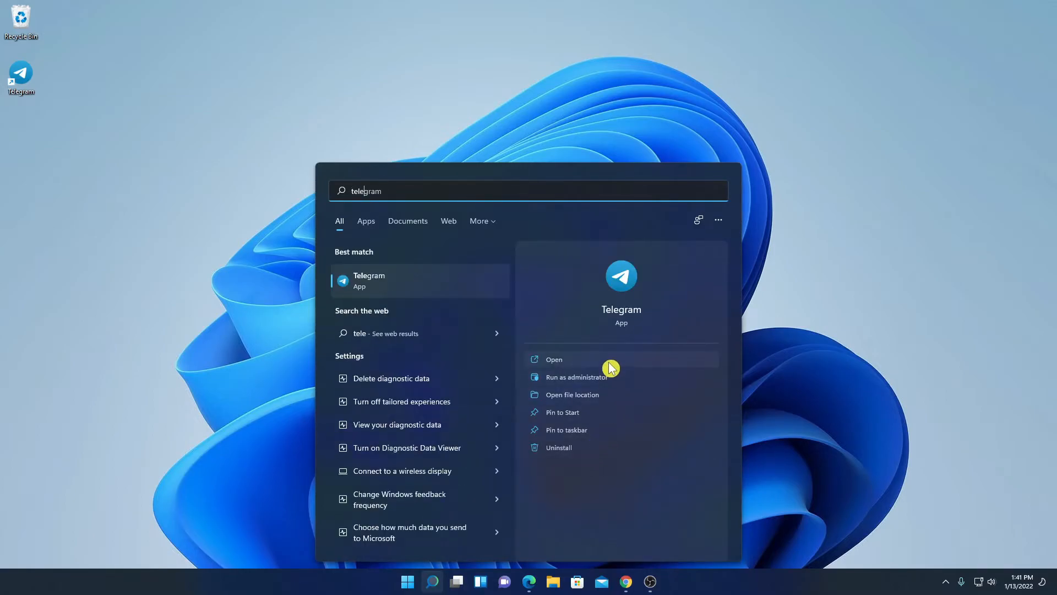
{"action": "left_click", "coordinate": [553, 359]}
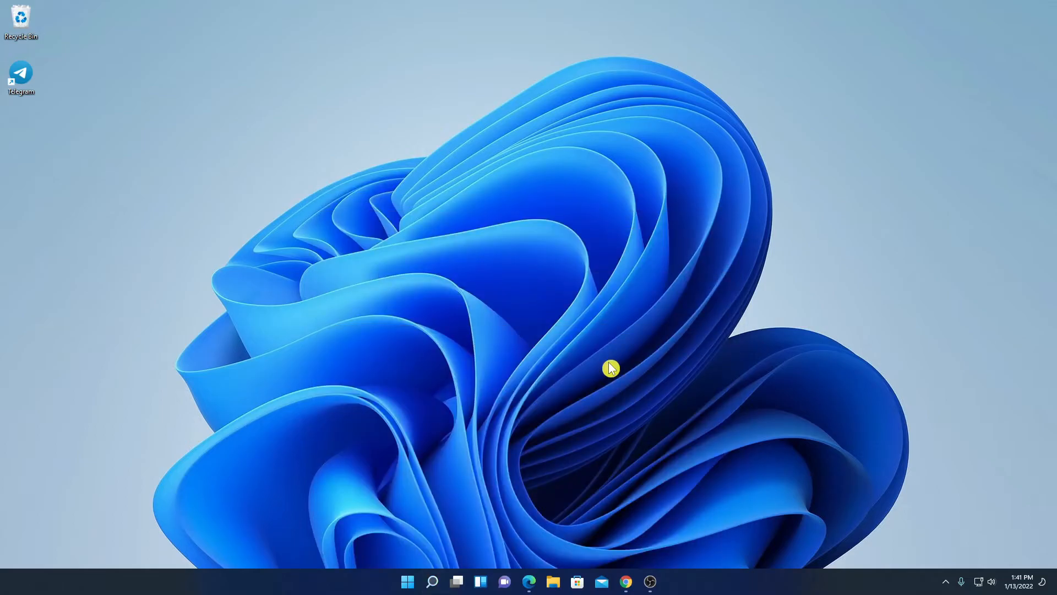
{"action": "double_click", "coordinate": [21, 73]}
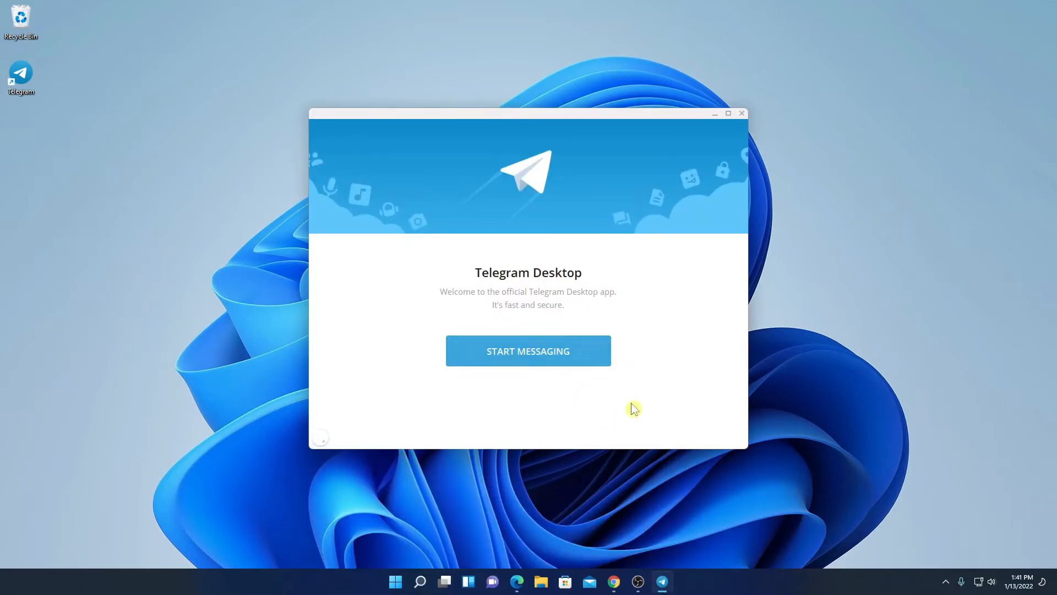
{"action": "mouse_move", "coordinate": [416, 401]}
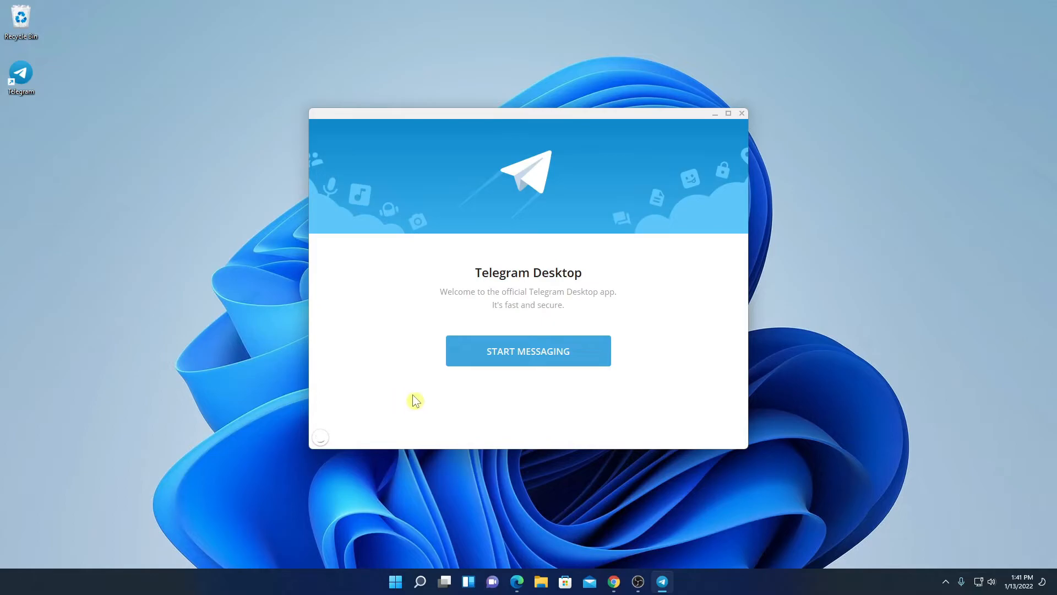
{"action": "mouse_move", "coordinate": [449, 284]}
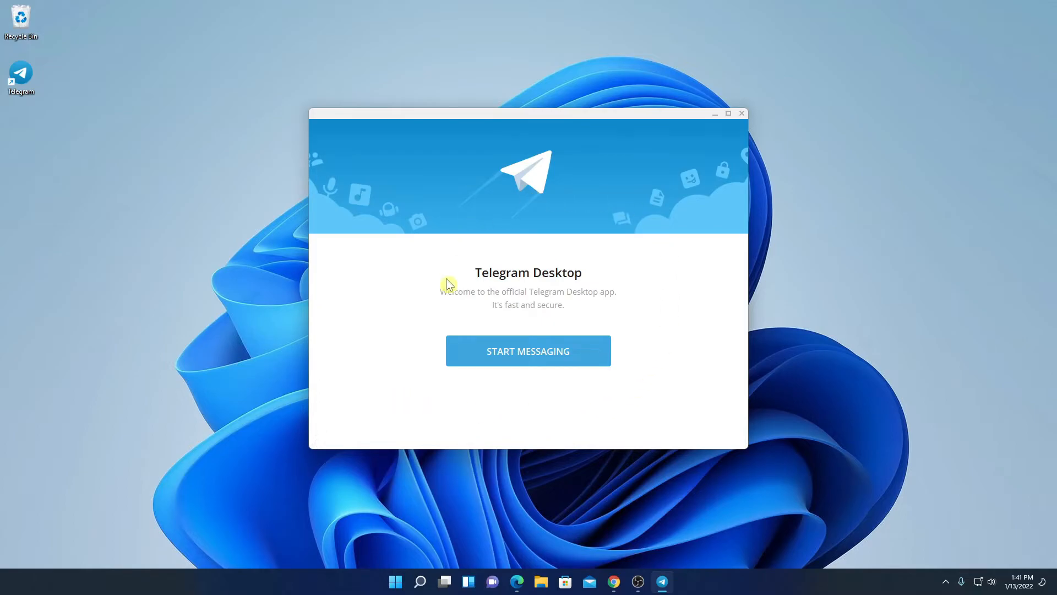
Start messaging, log in by phone number and code, then bring up the group and channel creation menu.
{"action": "left_click", "coordinate": [529, 351]}
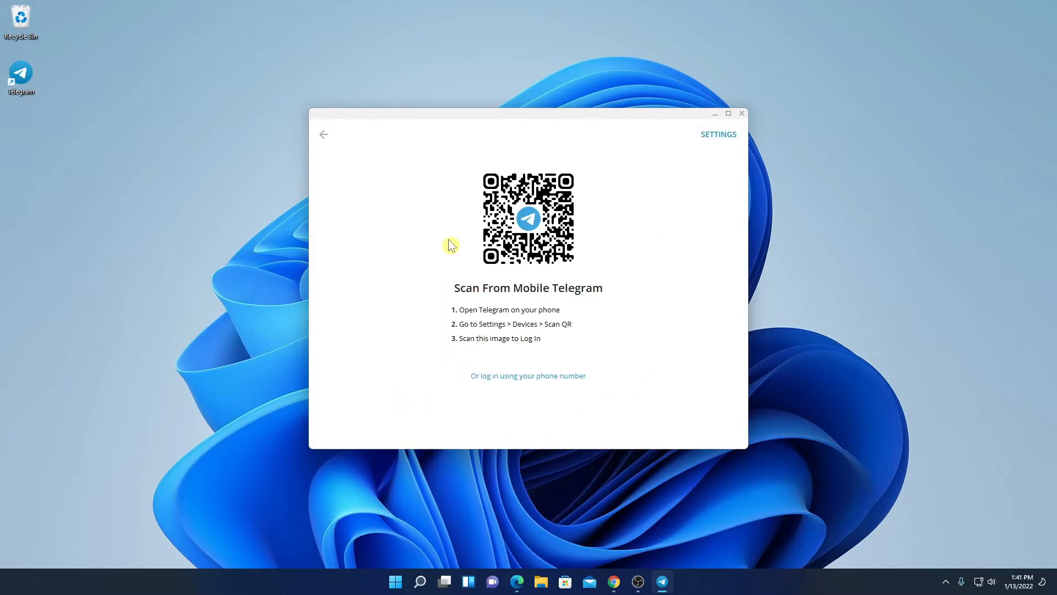
{"action": "mouse_move", "coordinate": [645, 315]}
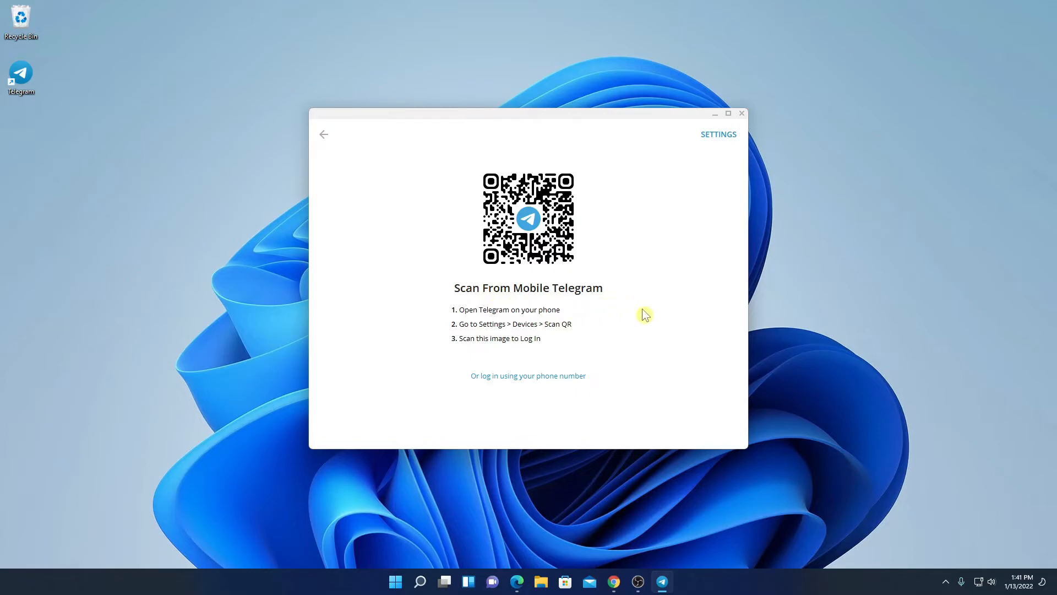
{"action": "mouse_move", "coordinate": [484, 228]}
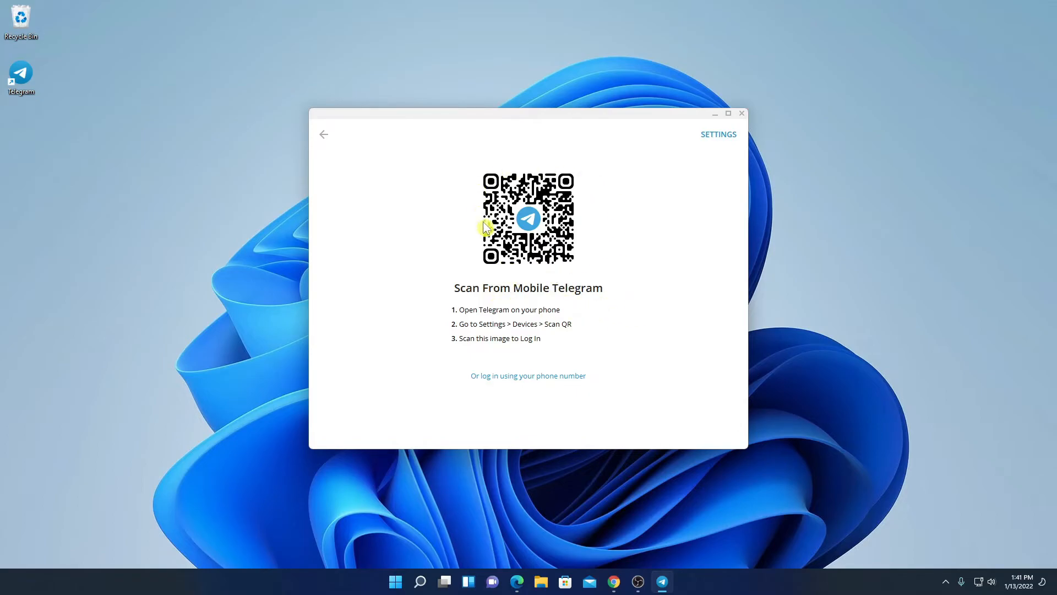
{"action": "mouse_move", "coordinate": [464, 313]}
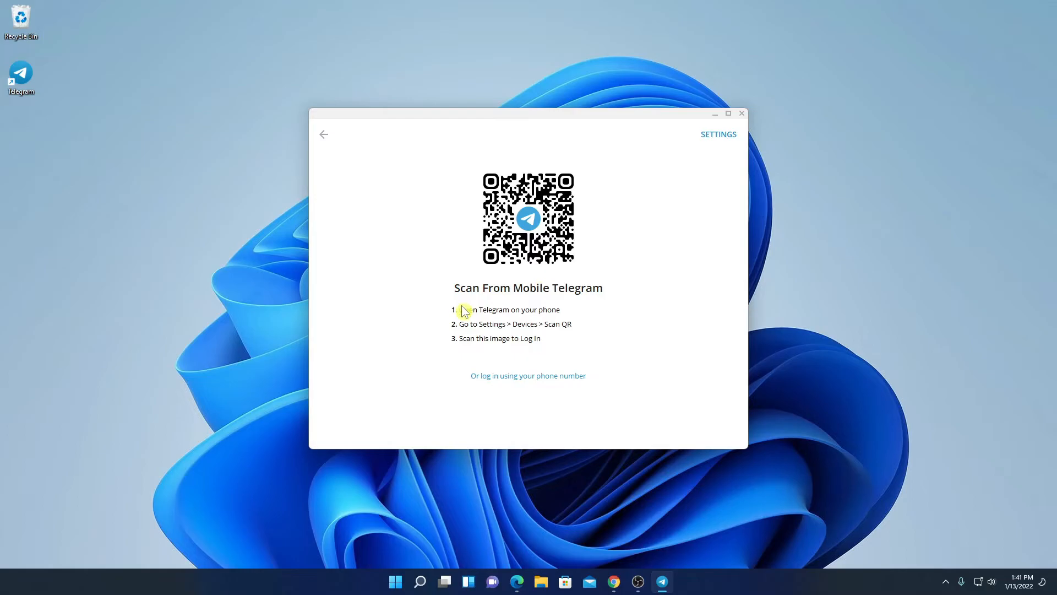
{"action": "mouse_move", "coordinate": [467, 321]}
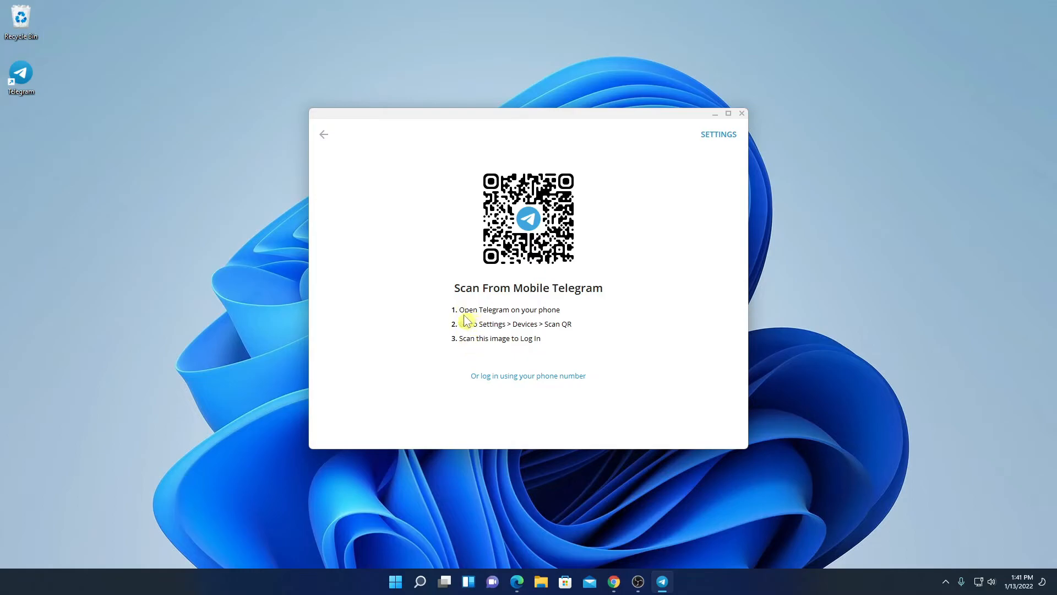
{"action": "mouse_move", "coordinate": [474, 333]}
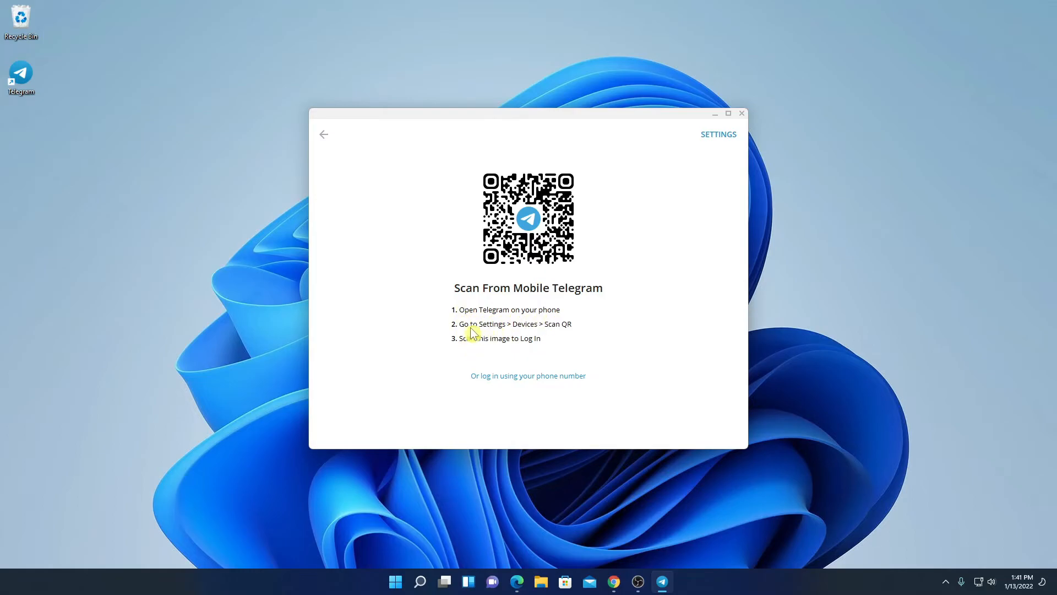
{"action": "mouse_move", "coordinate": [549, 335]}
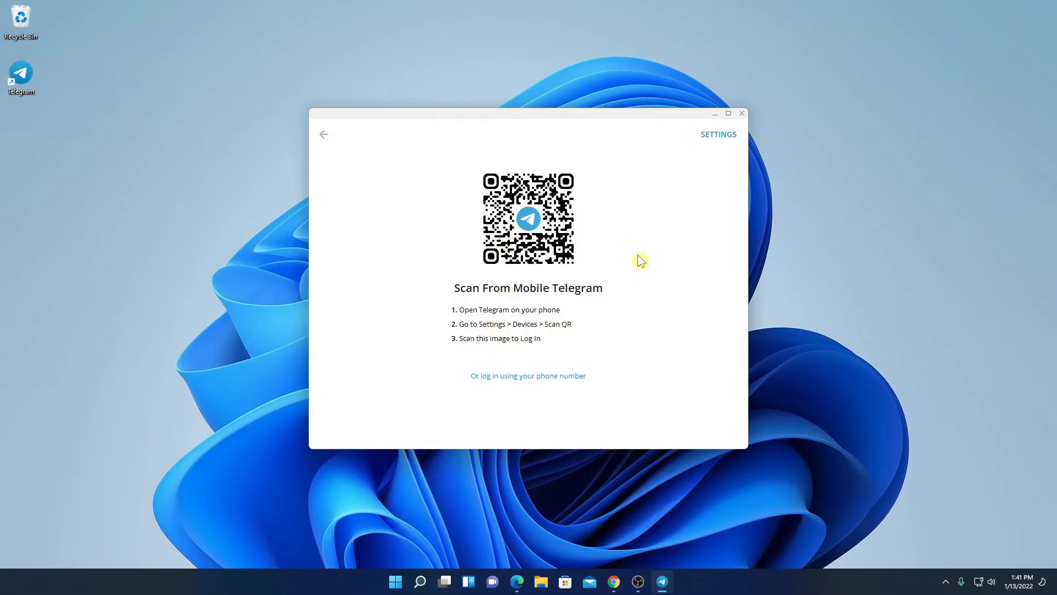
{"action": "mouse_move", "coordinate": [462, 394]}
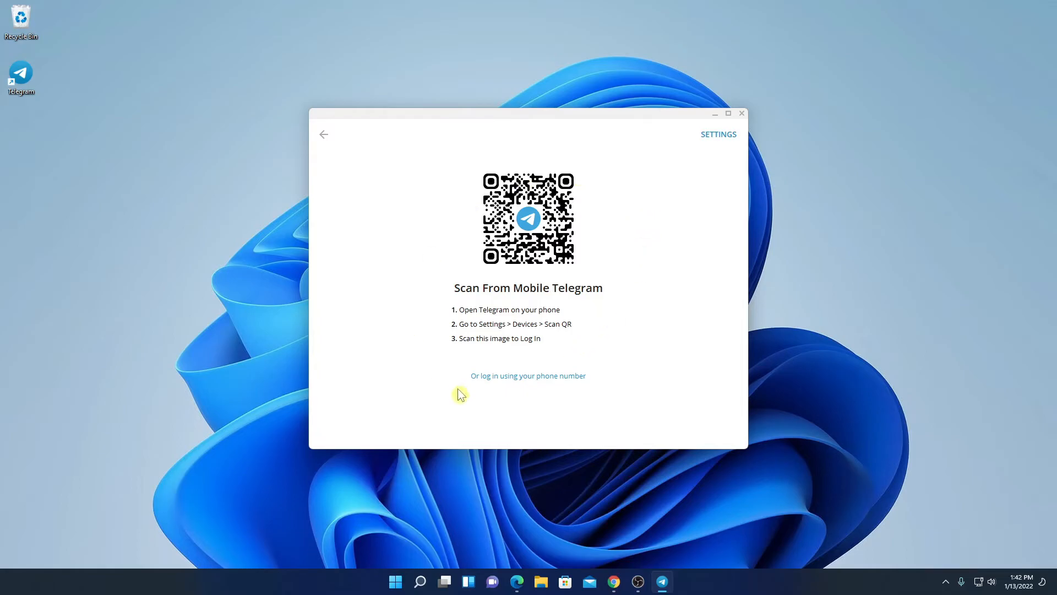
{"action": "mouse_move", "coordinate": [560, 389]}
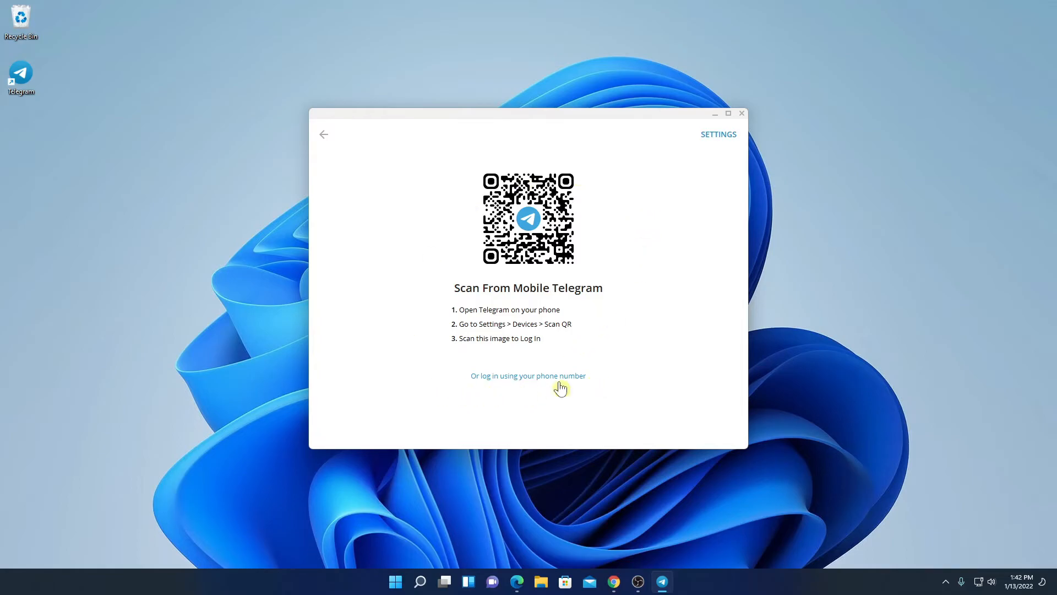
{"action": "mouse_move", "coordinate": [610, 326]}
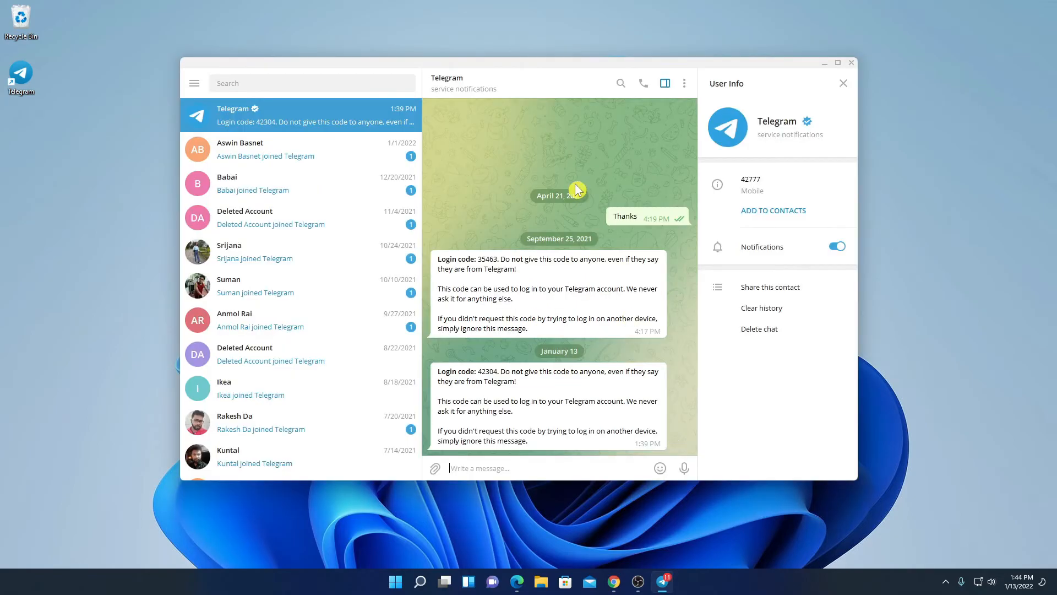
{"action": "mouse_move", "coordinate": [518, 397]}
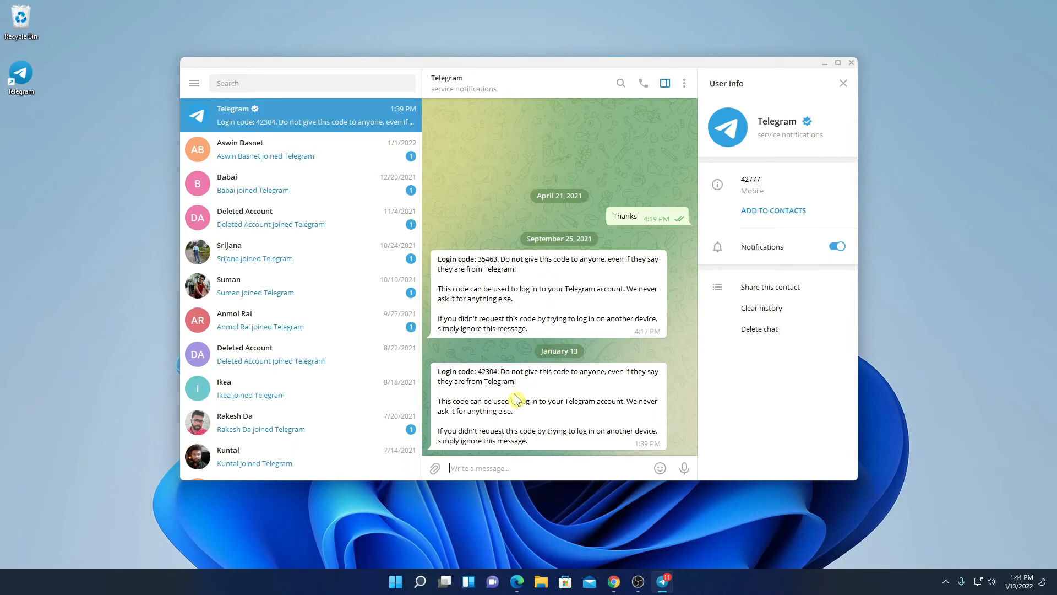
{"action": "mouse_move", "coordinate": [305, 251]}
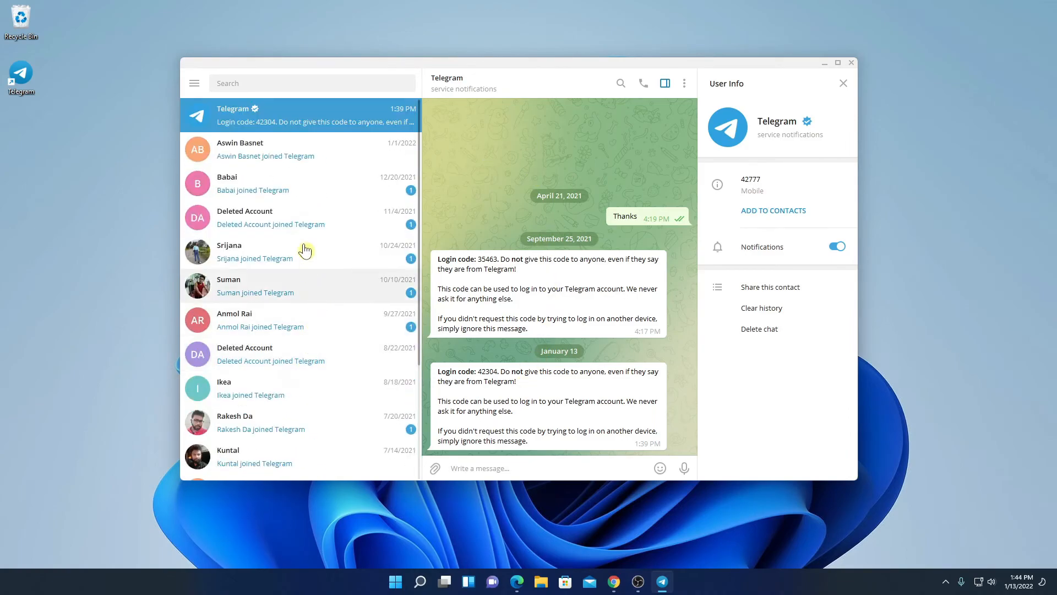
{"action": "left_click", "coordinate": [193, 83]}
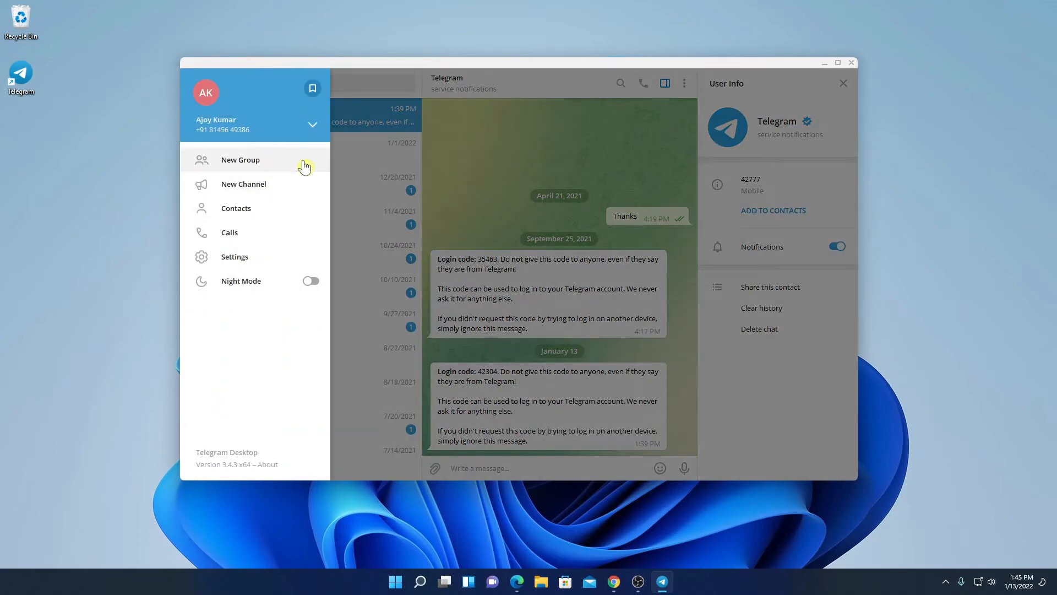
{"action": "mouse_move", "coordinate": [284, 217]}
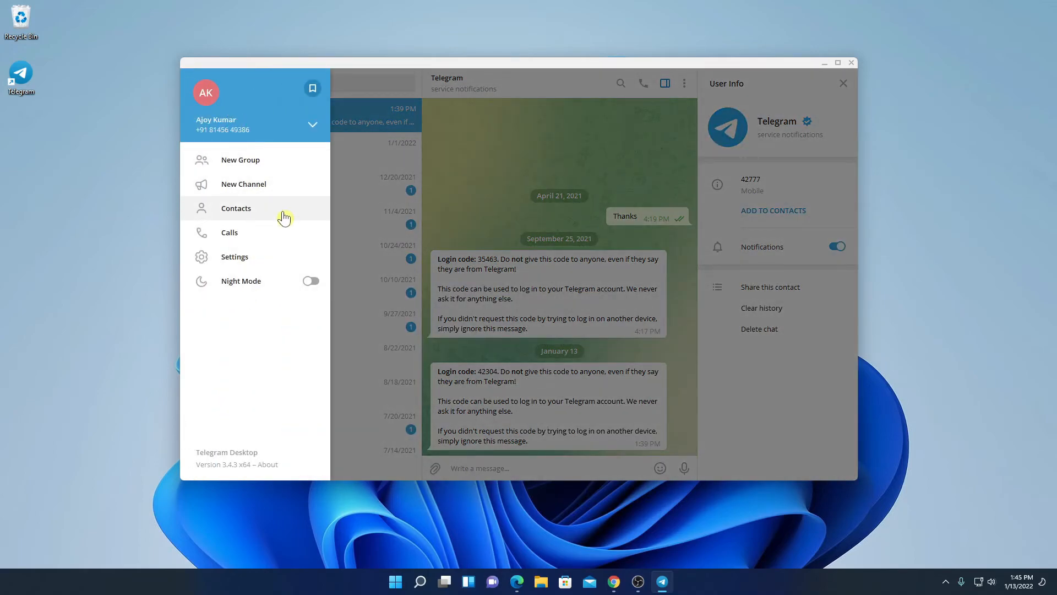
{"action": "mouse_move", "coordinate": [233, 193]}
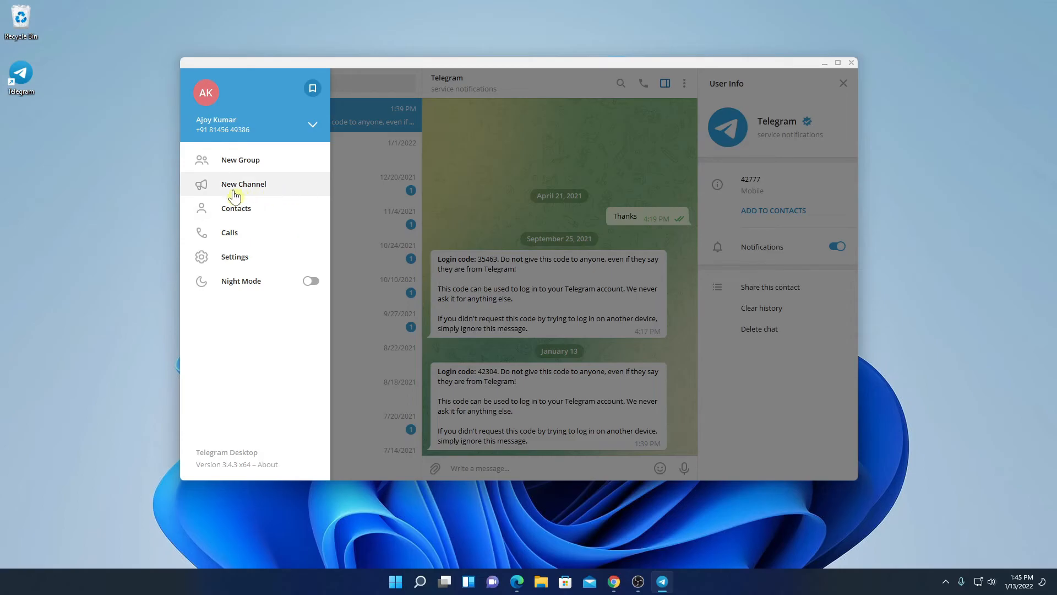
{"action": "left_click", "coordinate": [244, 183]}
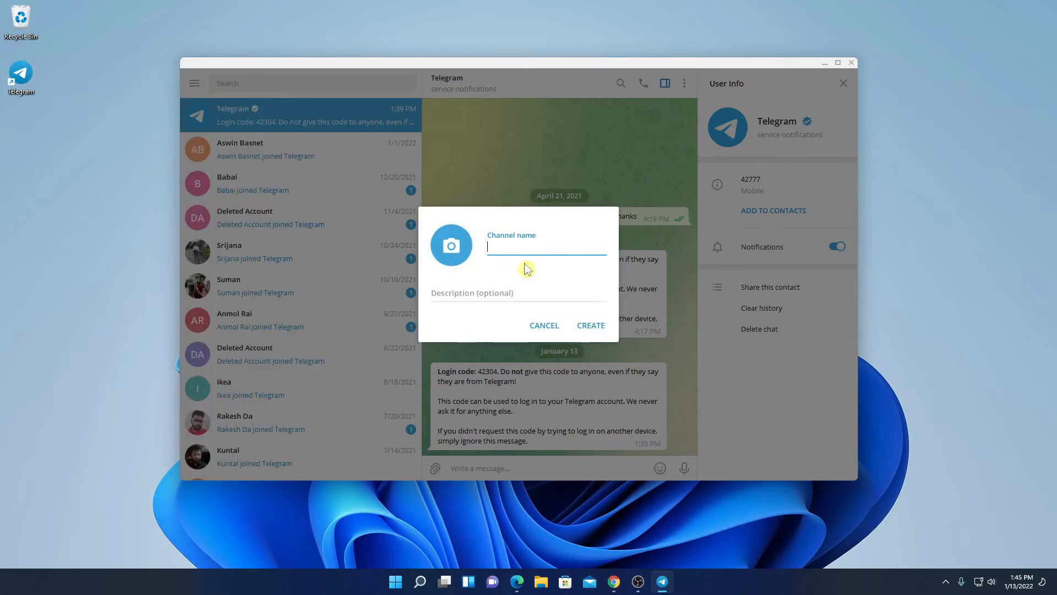
{"action": "left_click", "coordinate": [544, 325]}
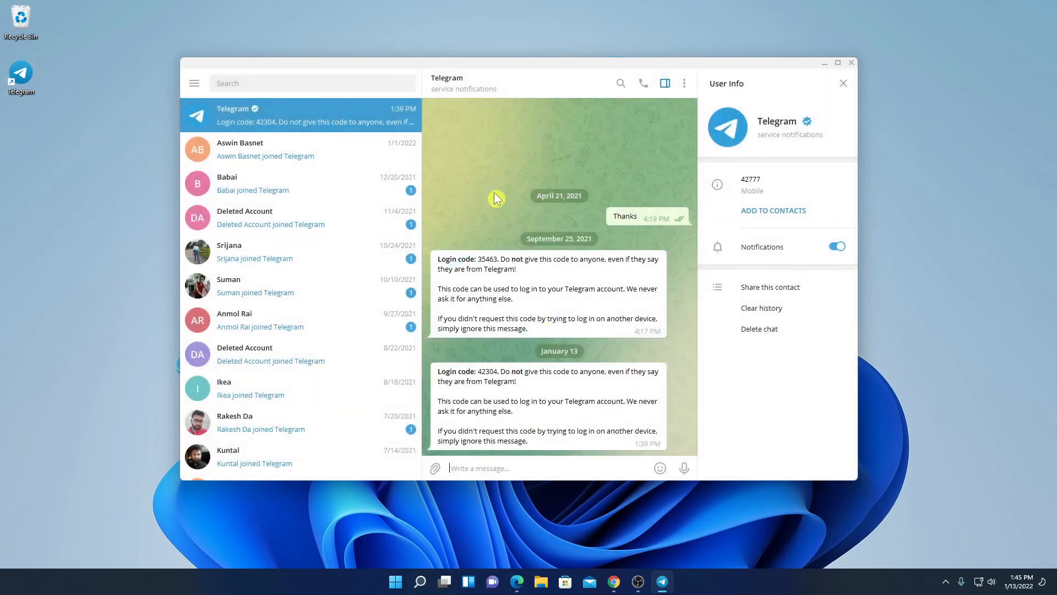
Add a thumbs-up reaction to the September 25, 2021 login-code message.
{"action": "left_click", "coordinate": [312, 82]}
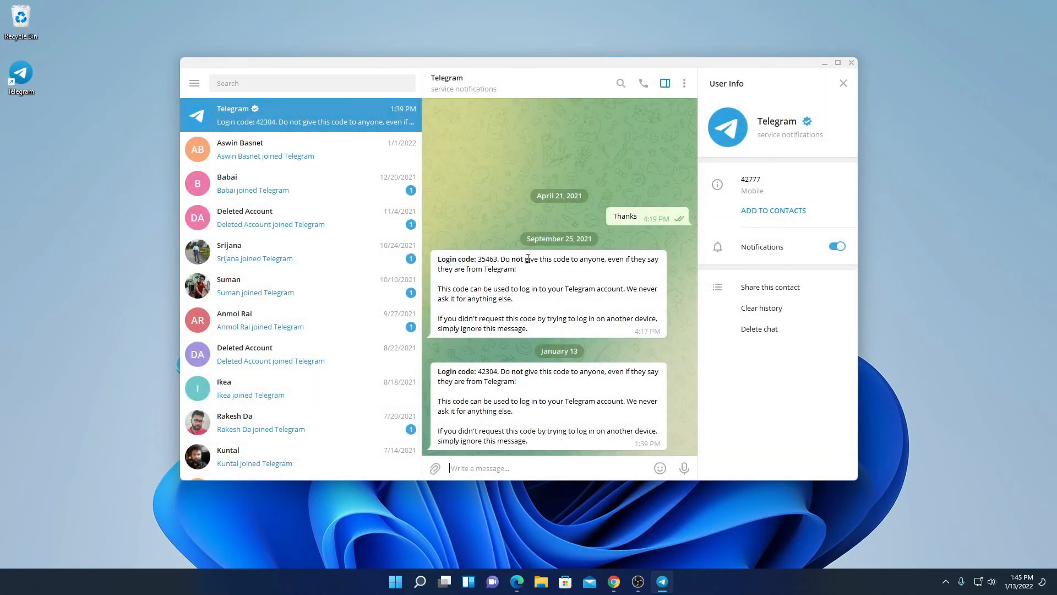
{"action": "double_click", "coordinate": [547, 293]}
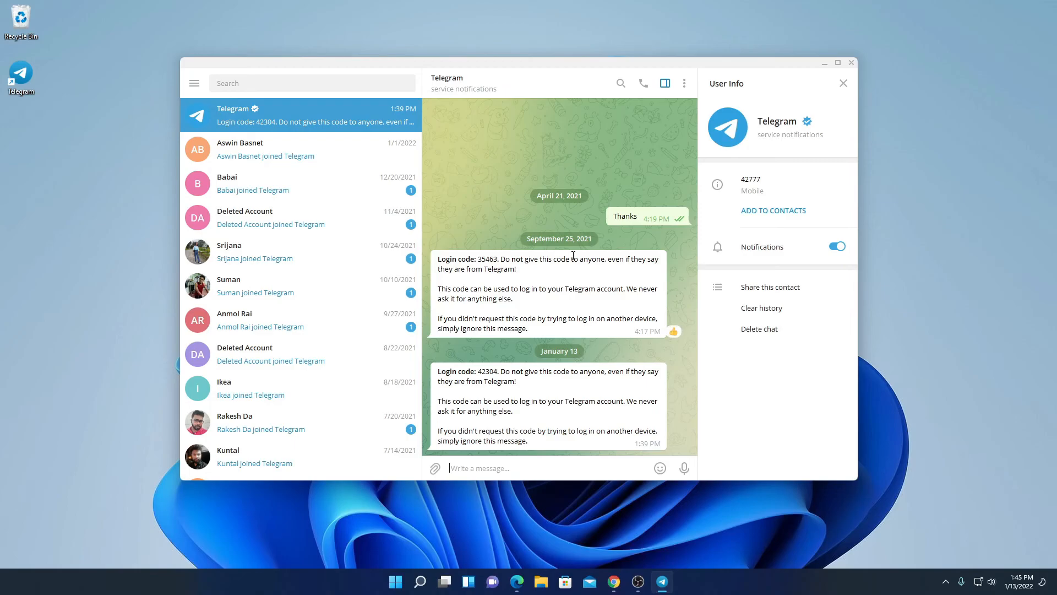